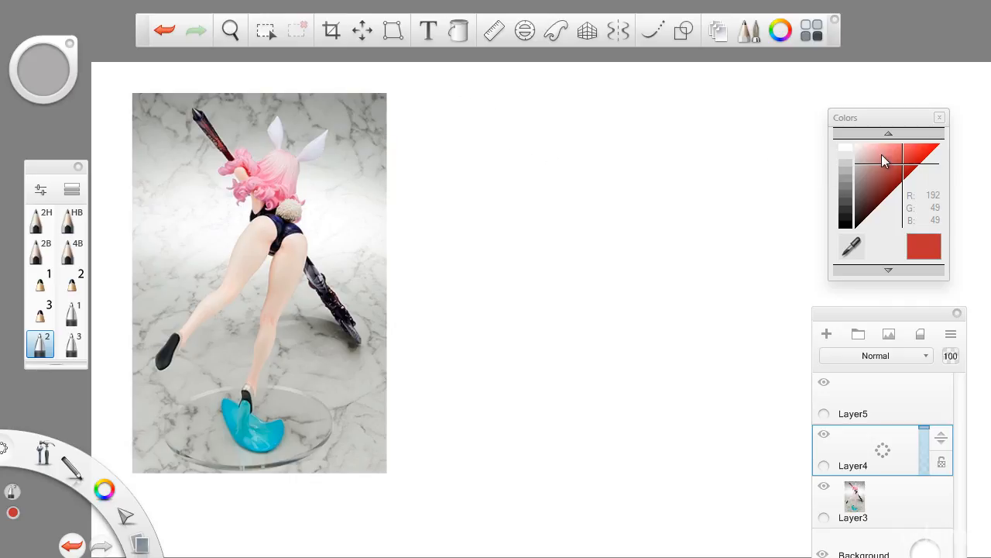
mouse_move(905, 172)
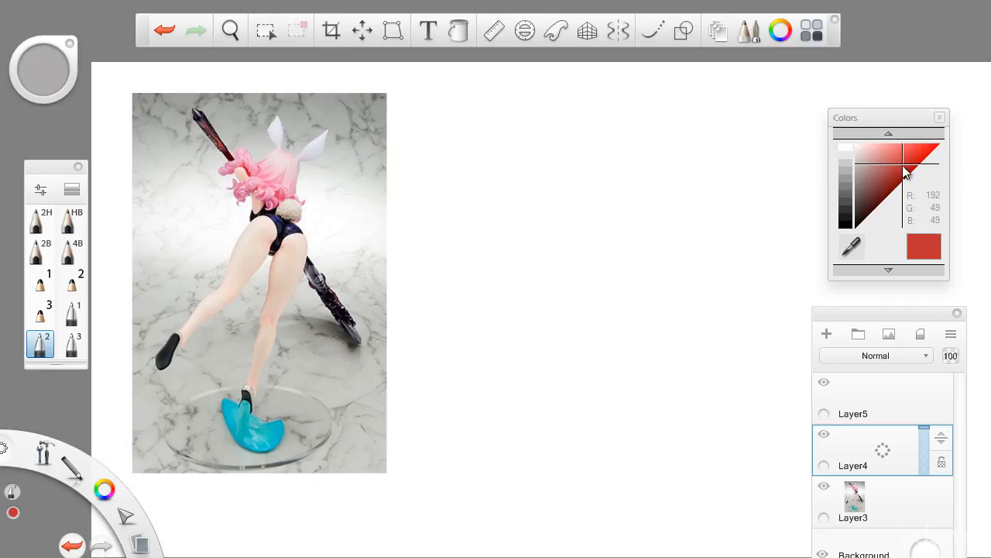
mouse_move(906, 173)
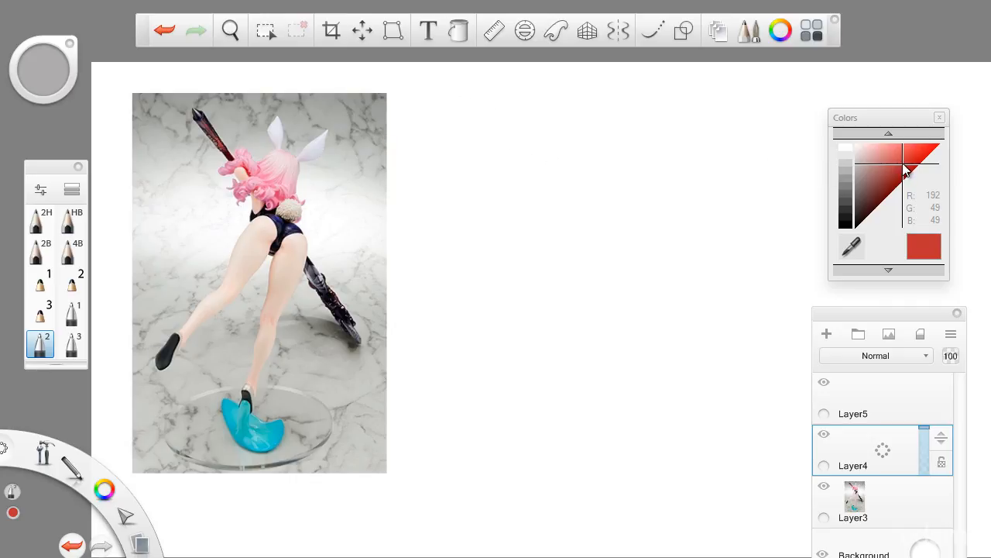
Step: Darken the red brush colour slightly to about R183 G49 B49
click(902, 177)
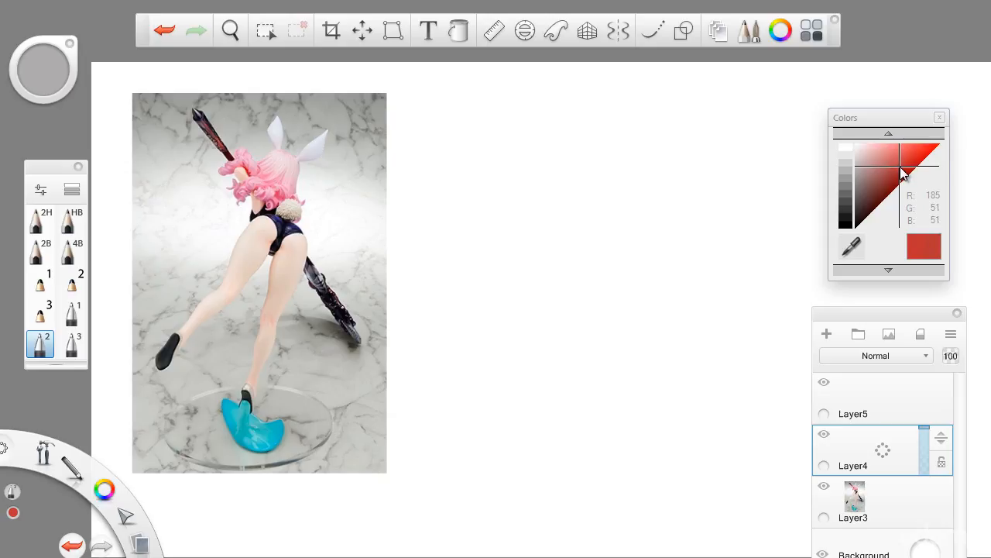
click(229, 31)
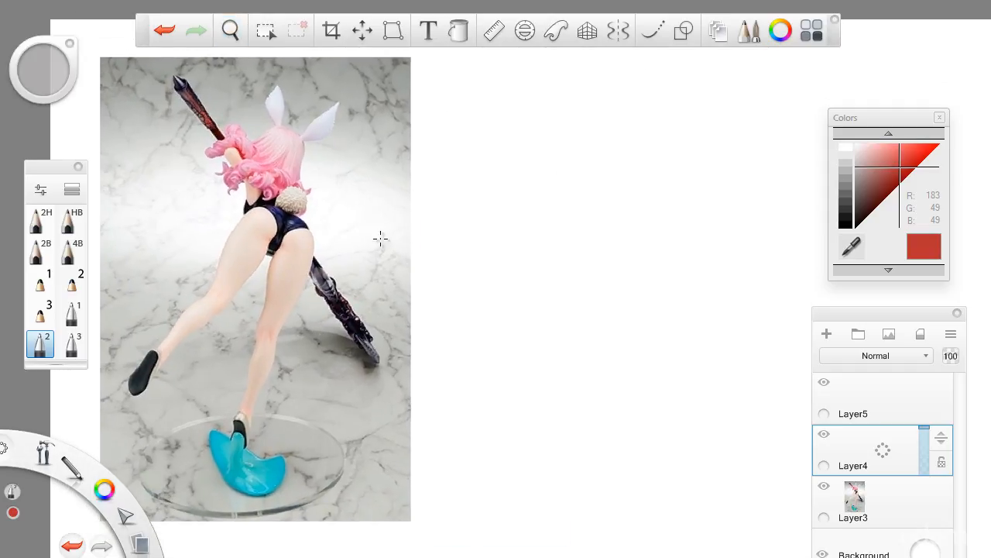
mouse_move(331, 195)
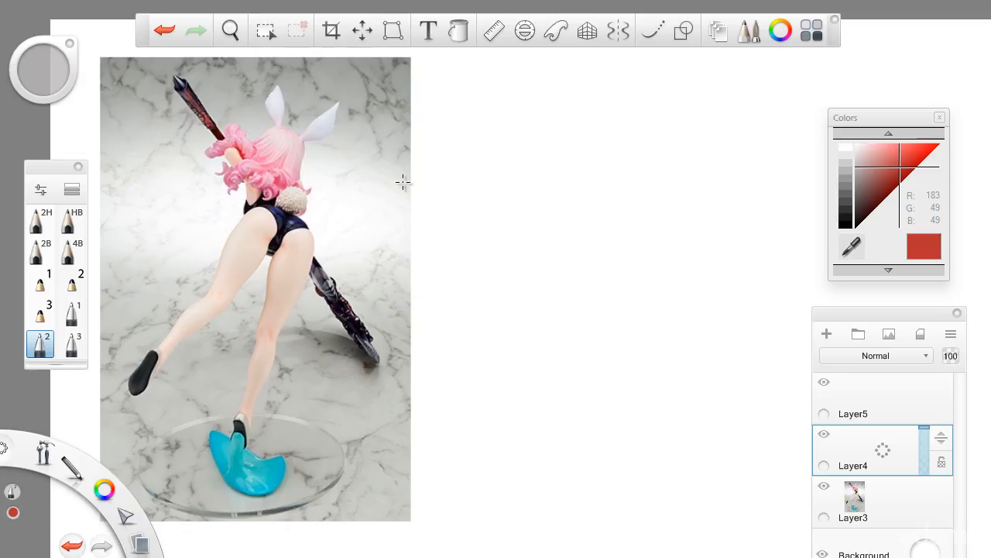
mouse_move(387, 245)
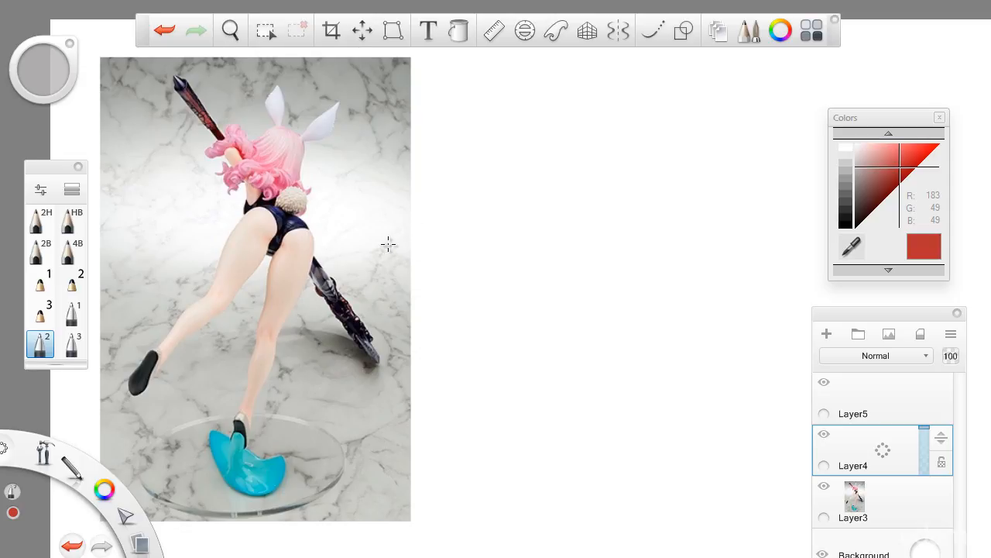
mouse_move(364, 226)
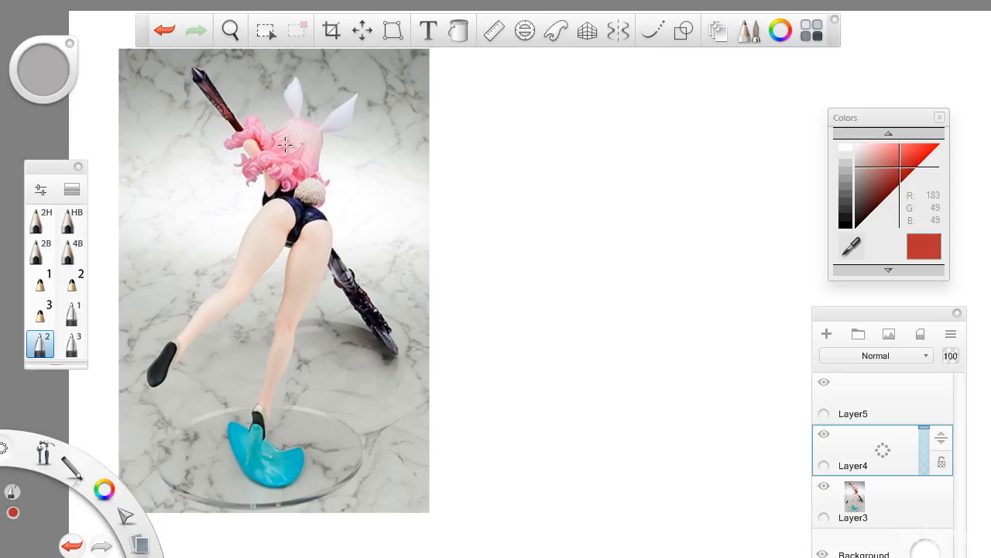
mouse_move(347, 145)
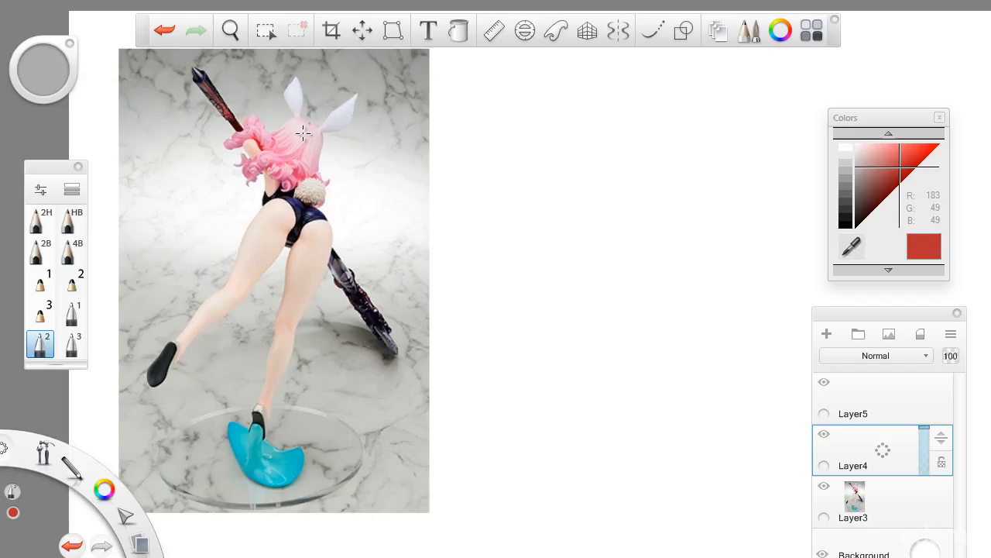
click(229, 31)
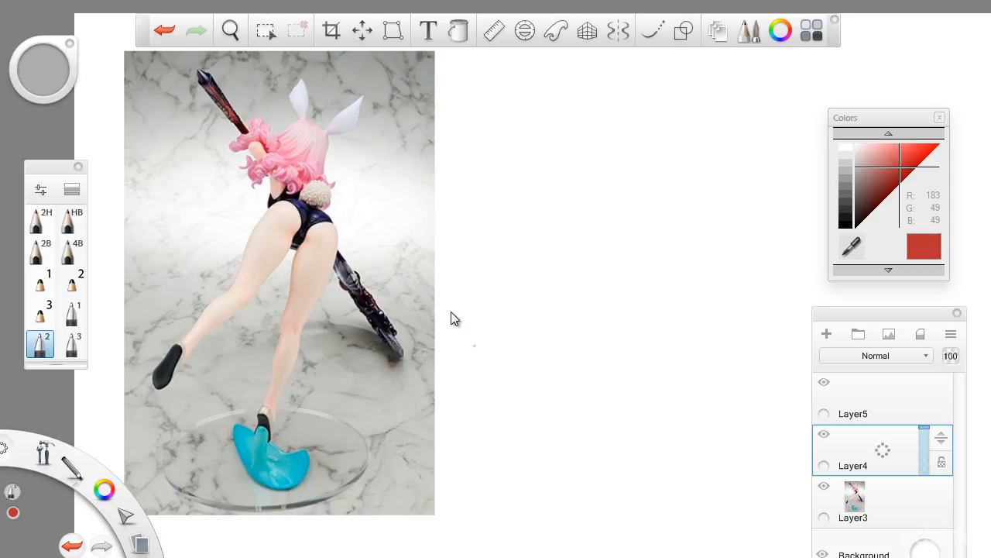
mouse_move(288, 138)
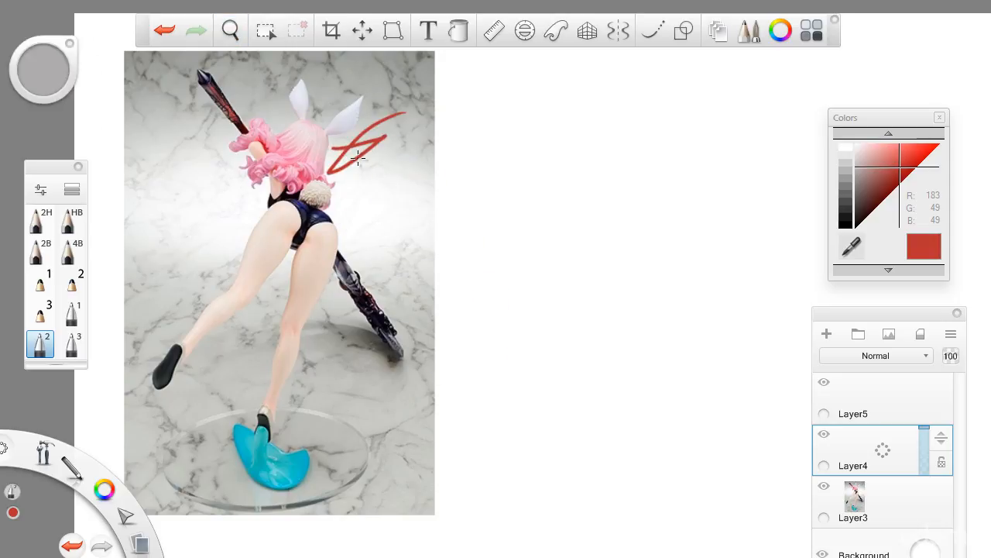
click(229, 31)
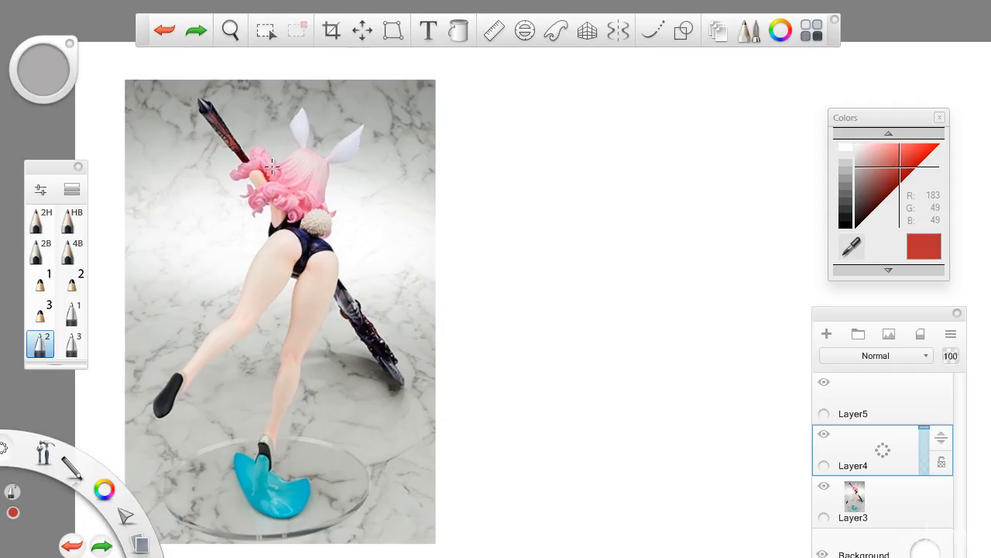
drag(379, 233, 379, 328)
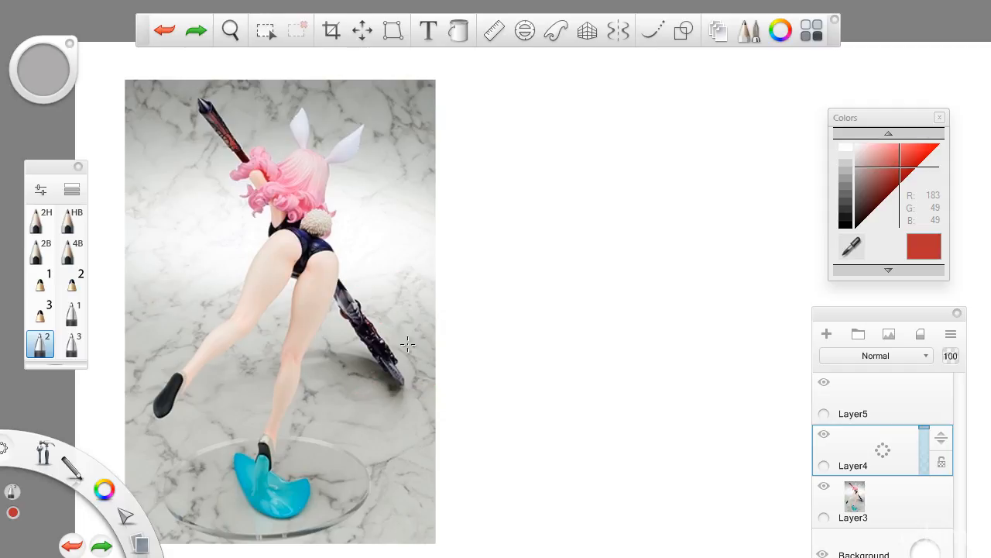
drag(344, 378, 432, 378)
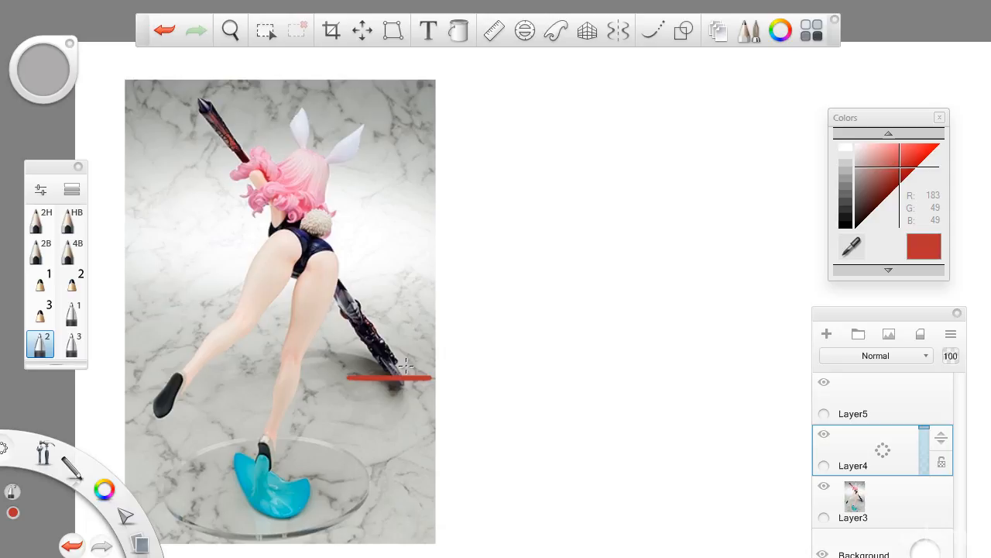
drag(390, 379, 267, 488)
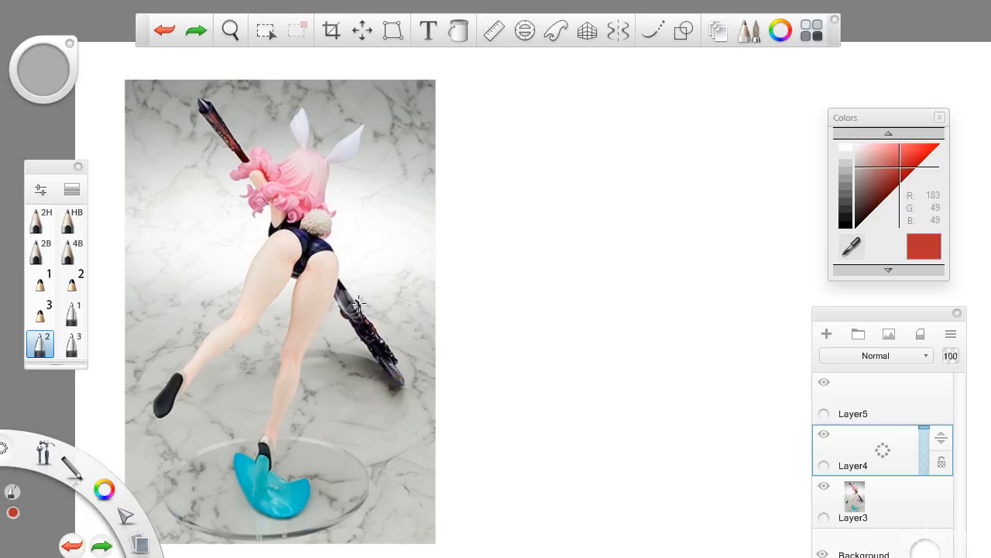
mouse_move(368, 389)
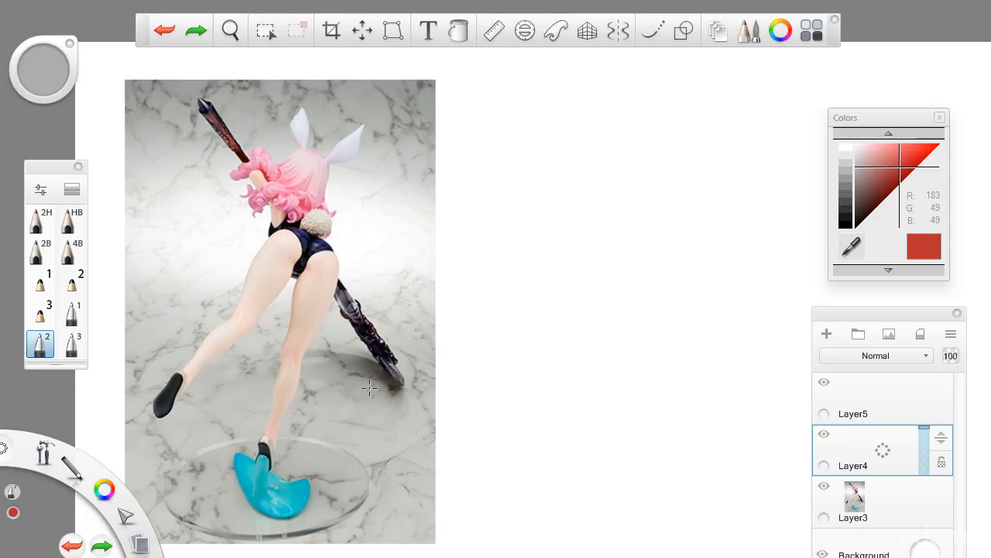
click(229, 31)
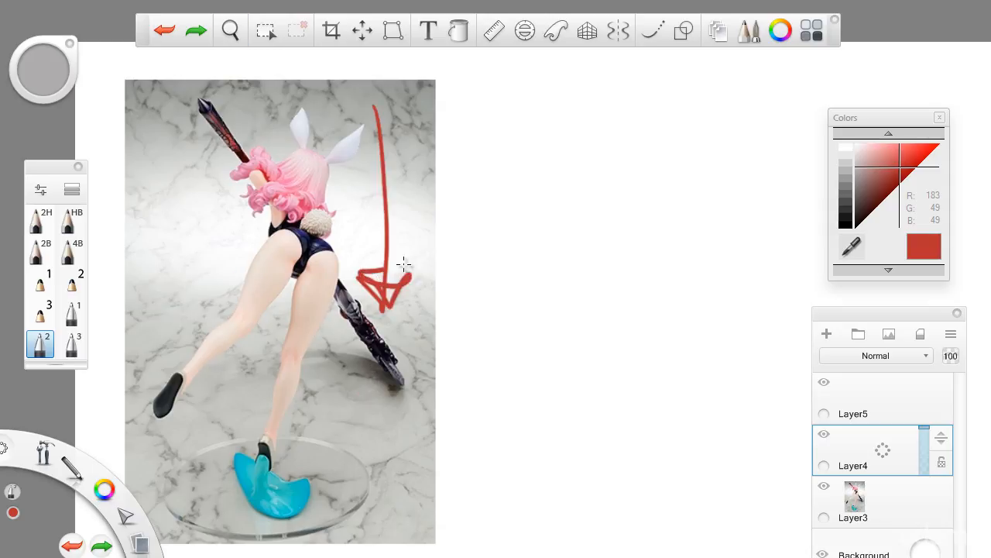
click(164, 30)
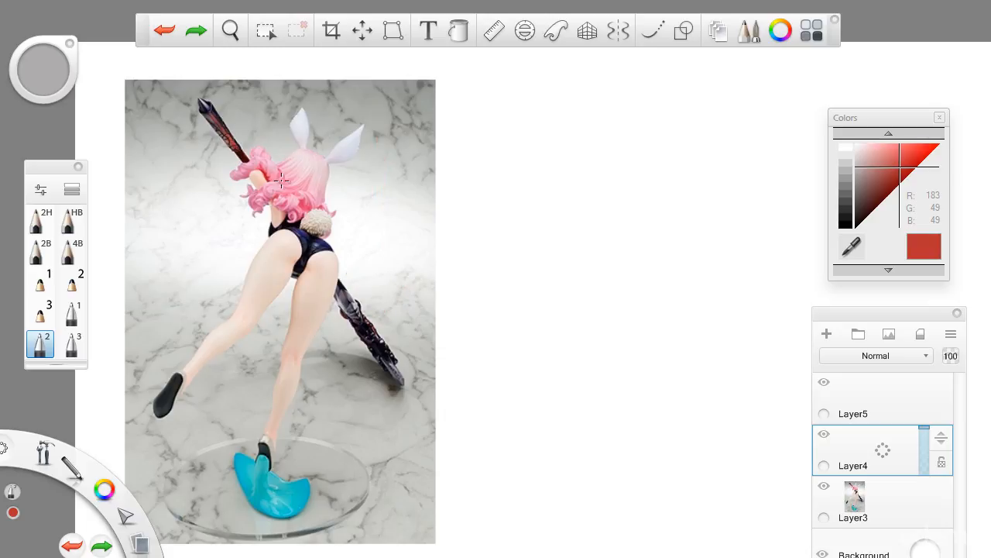
mouse_move(285, 396)
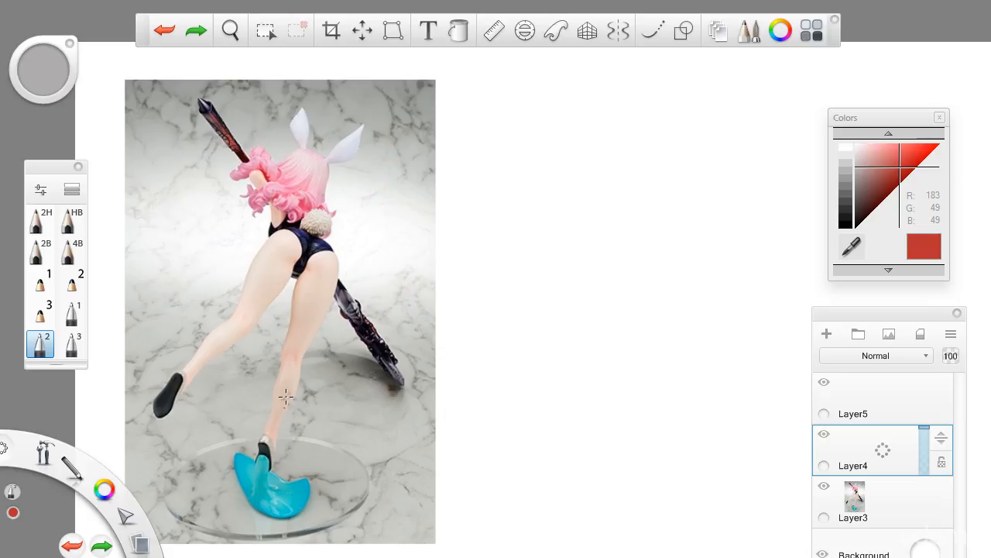
mouse_move(344, 285)
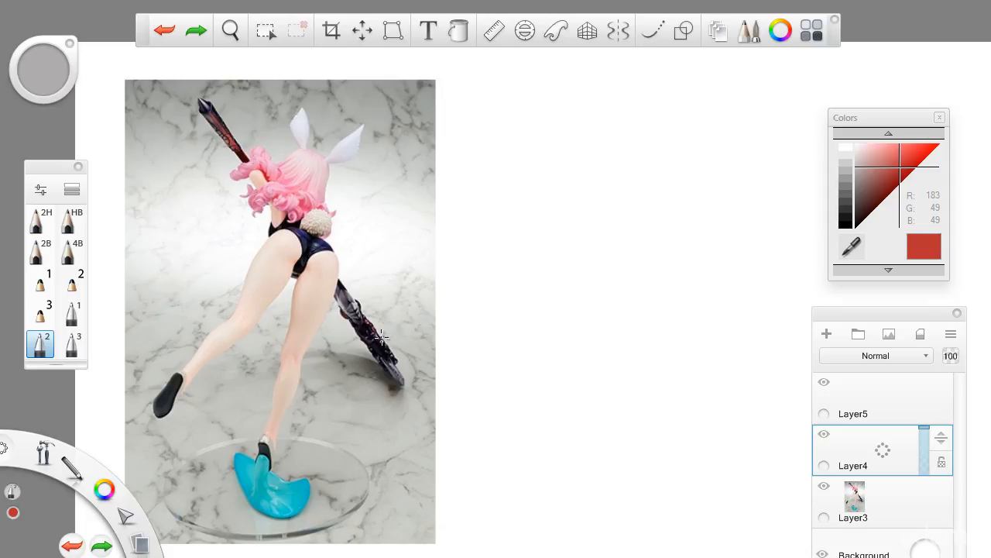
drag(210, 108, 395, 338)
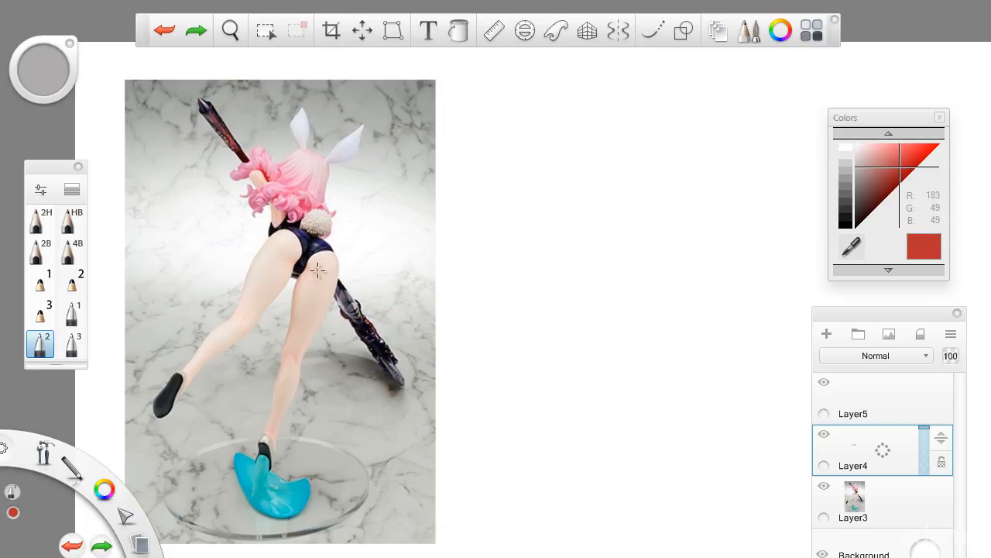
drag(310, 333, 306, 452)
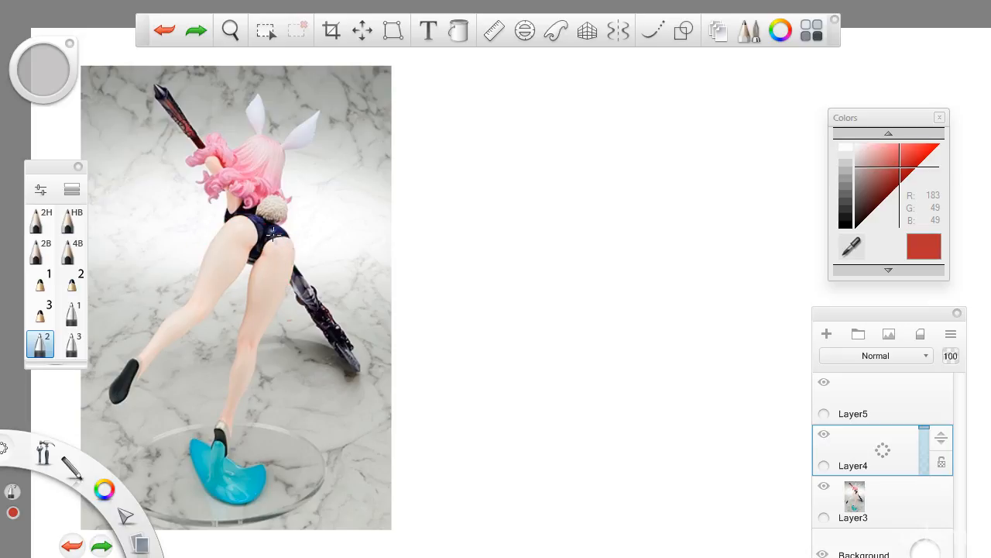
mouse_move(245, 192)
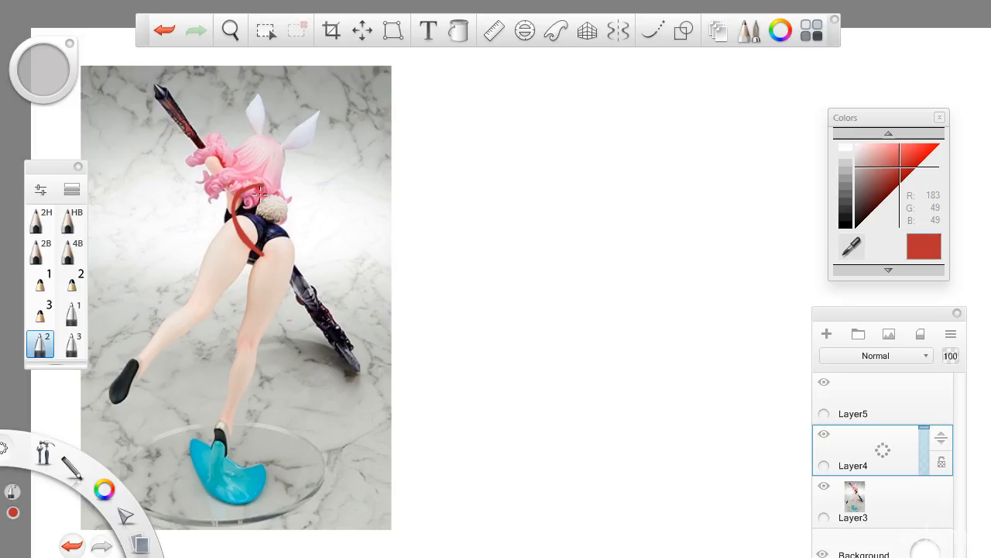
click(230, 31)
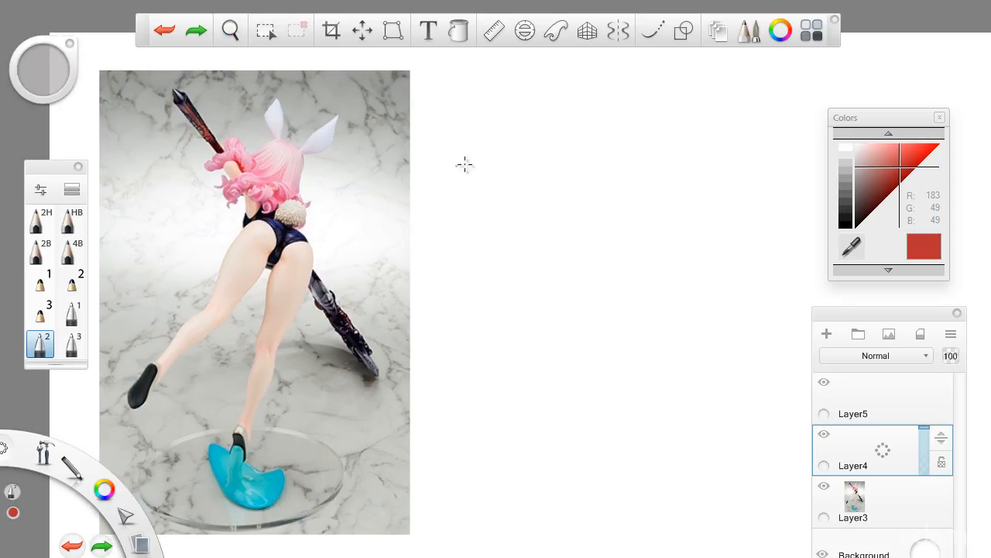
mouse_move(549, 220)
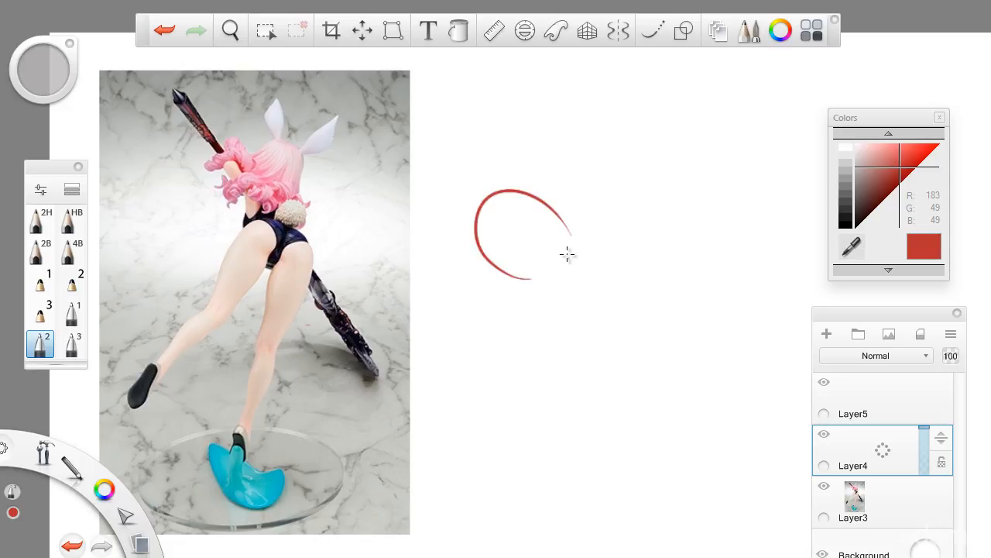
drag(542, 217, 565, 230)
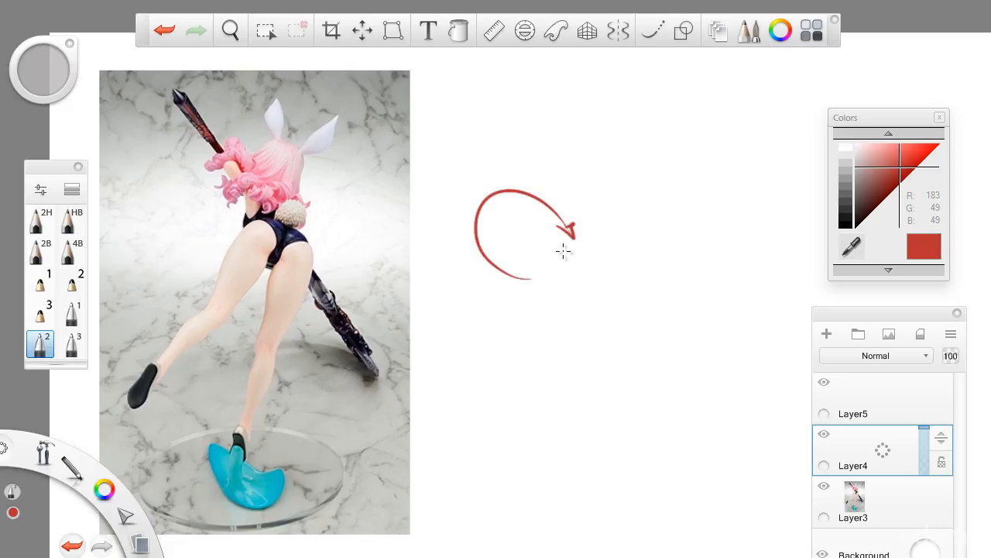
mouse_move(556, 247)
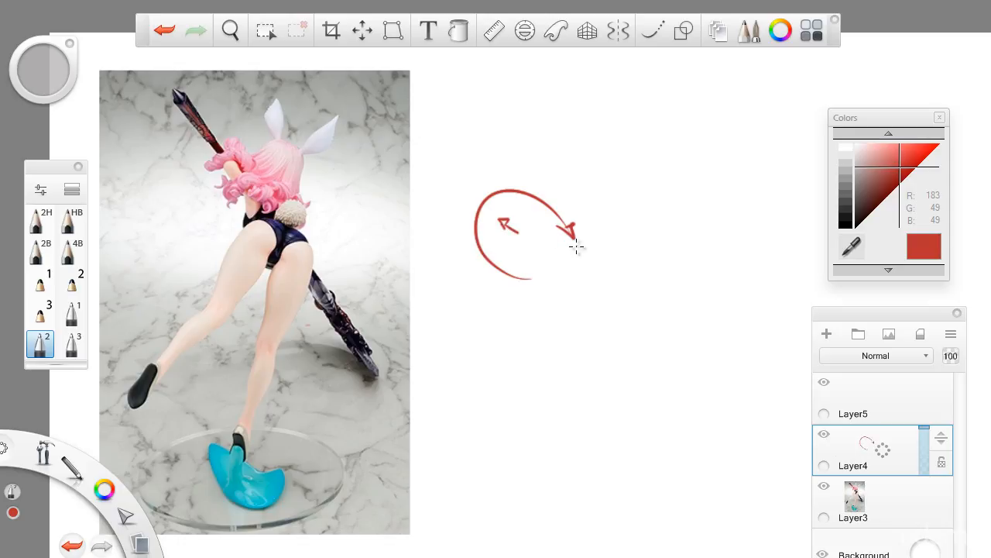
mouse_move(564, 220)
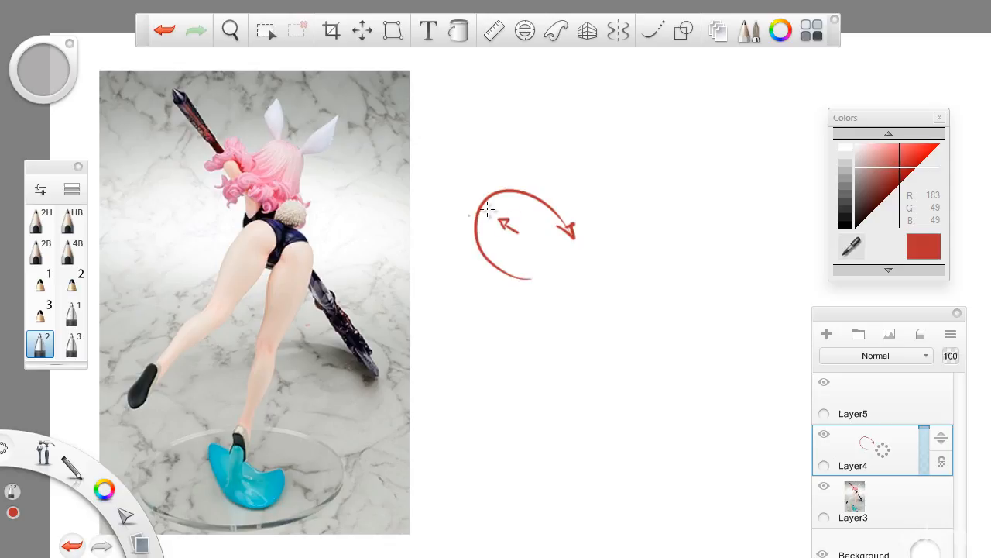
mouse_move(461, 223)
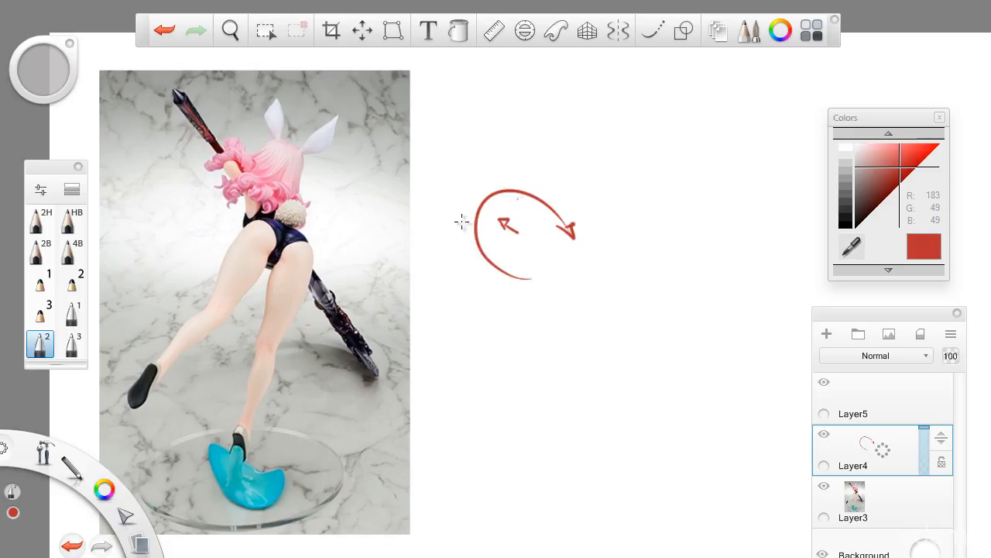
click(229, 31)
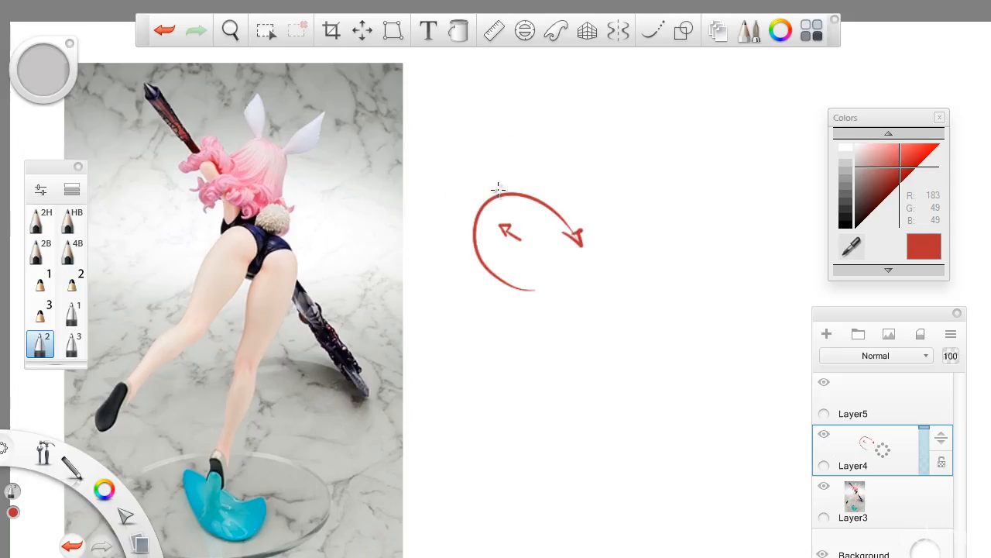
mouse_move(455, 236)
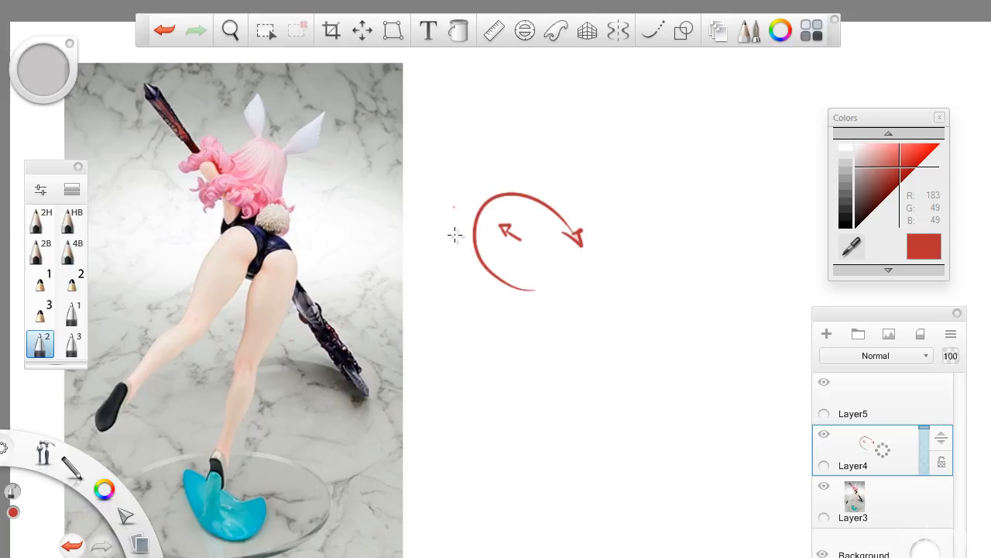
mouse_move(550, 266)
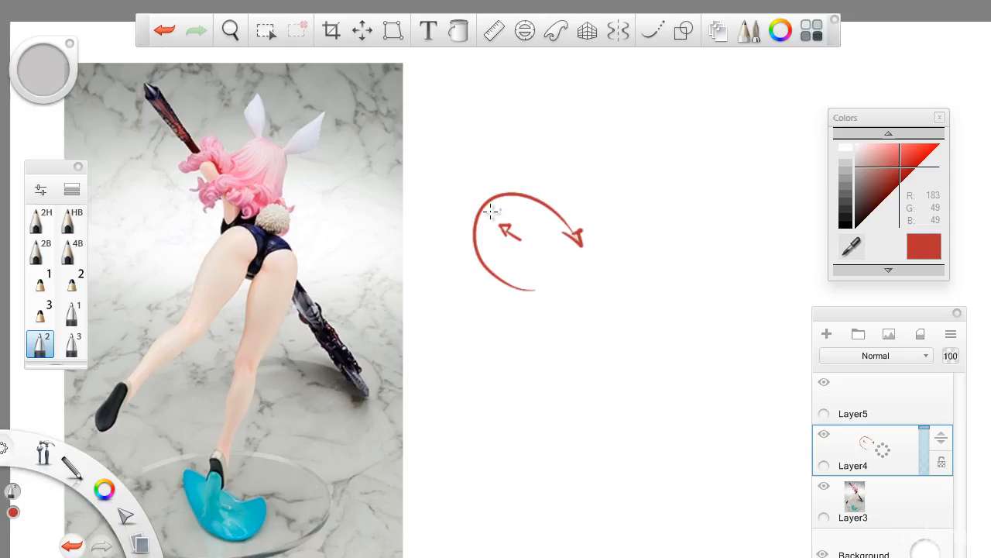
click(230, 31)
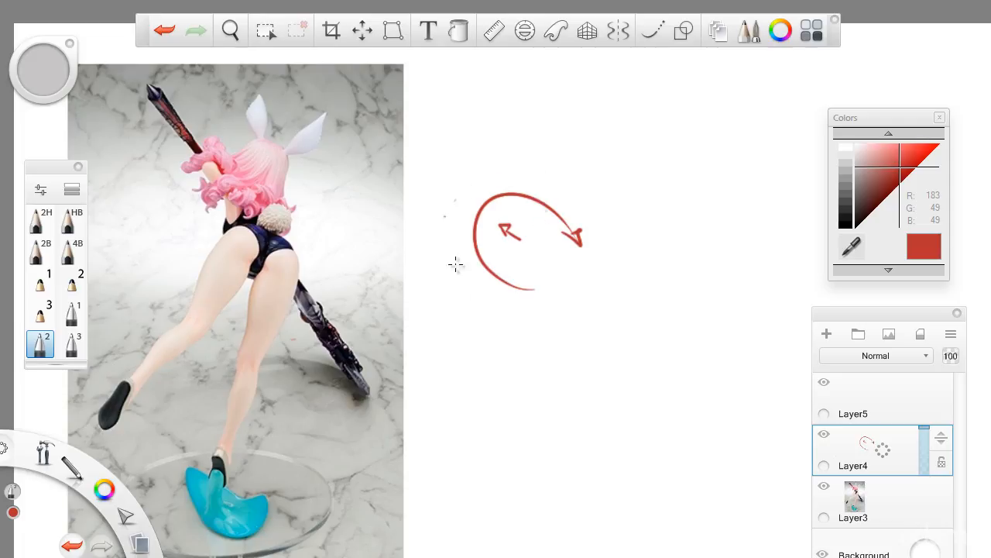
mouse_move(555, 241)
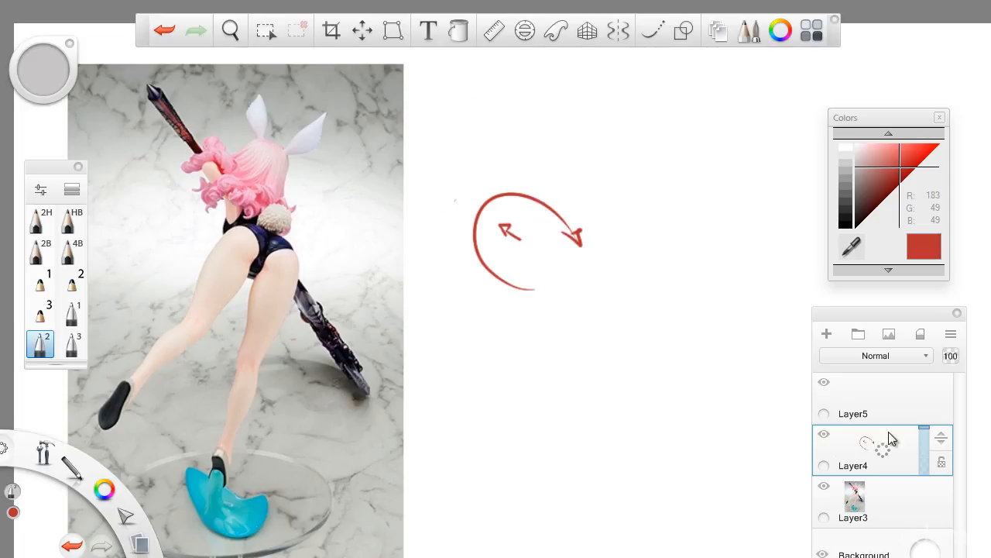
Step: Dip Layer4's opacity briefly, then add swirling curves and an S-curve arrow around the red arrow
drag(926, 434, 926, 465)
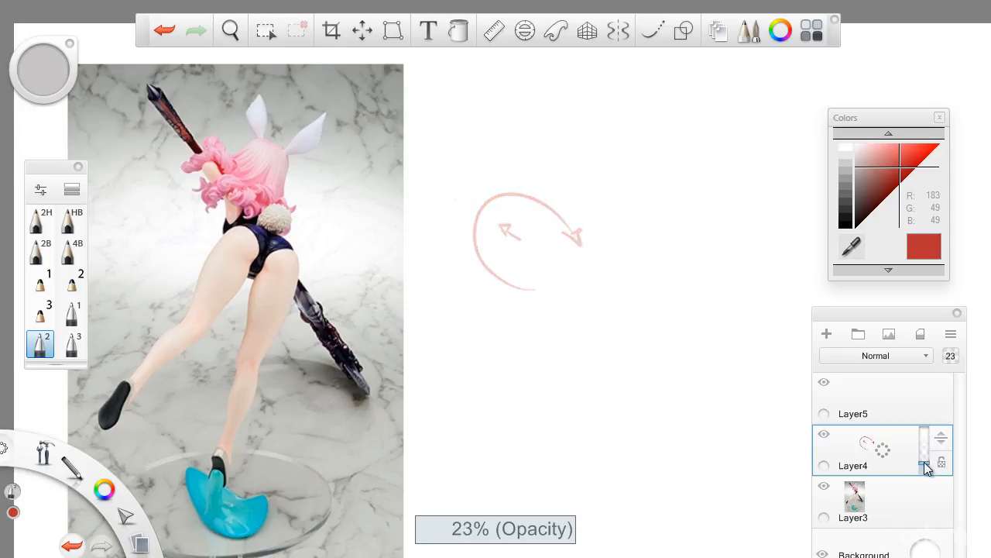
drag(926, 464, 927, 437)
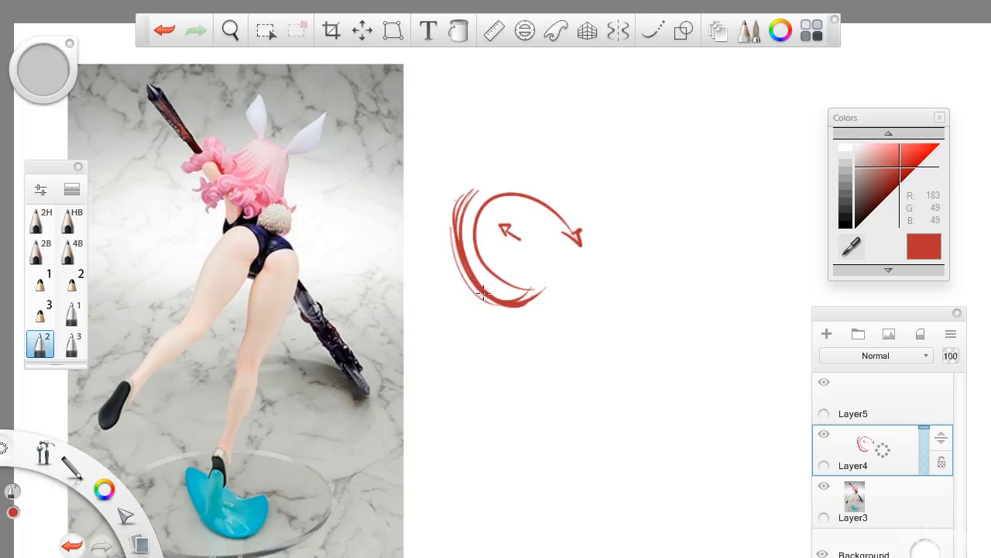
drag(480, 292, 543, 293)
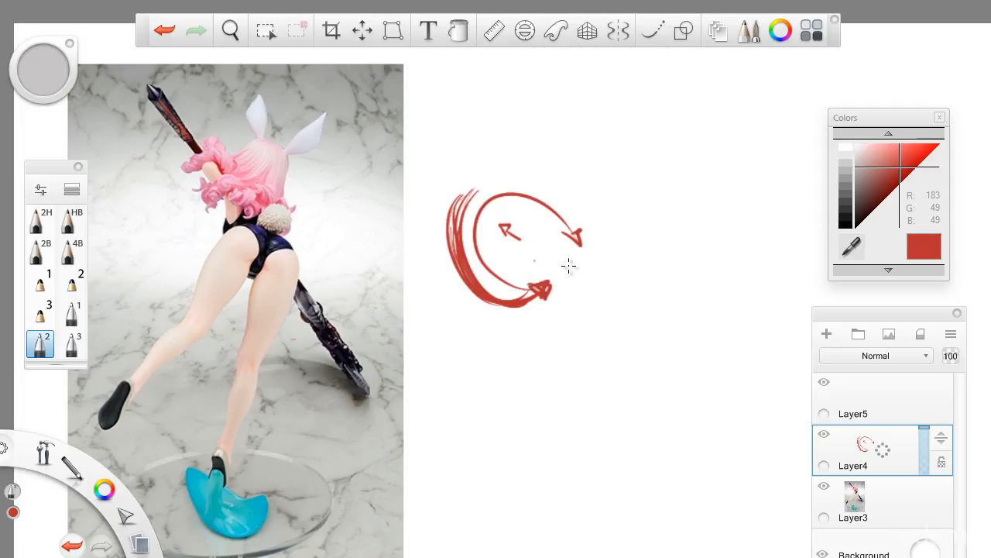
drag(512, 264, 589, 279)
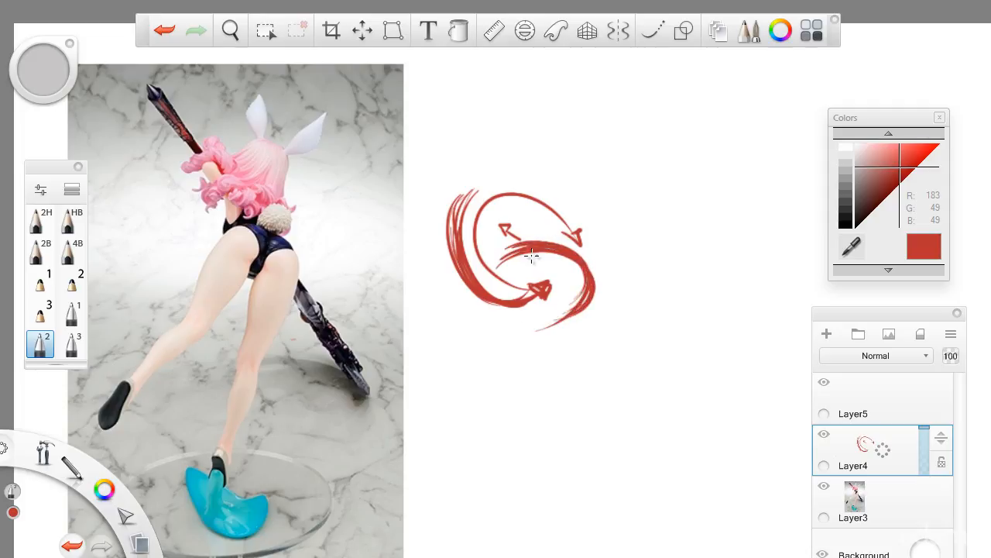
mouse_move(291, 251)
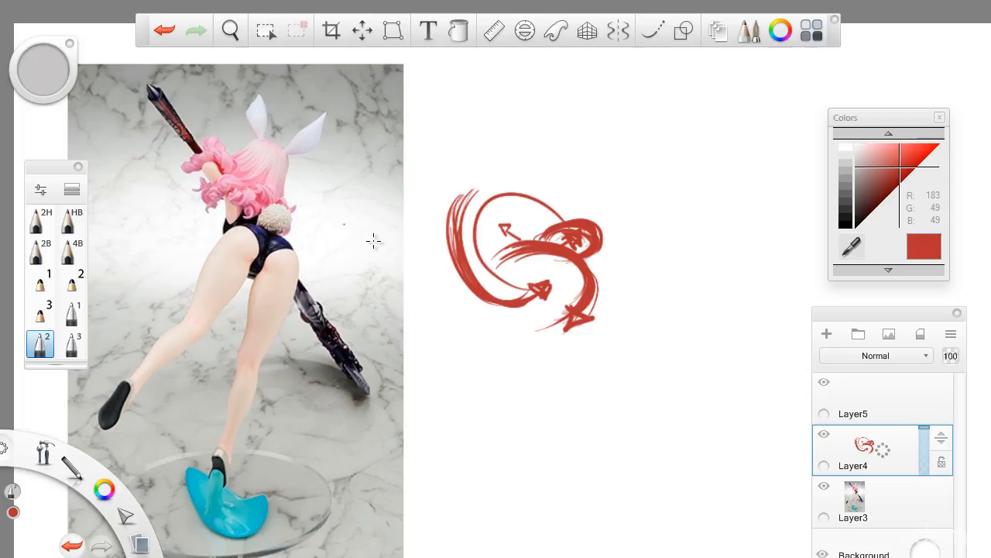
mouse_move(375, 294)
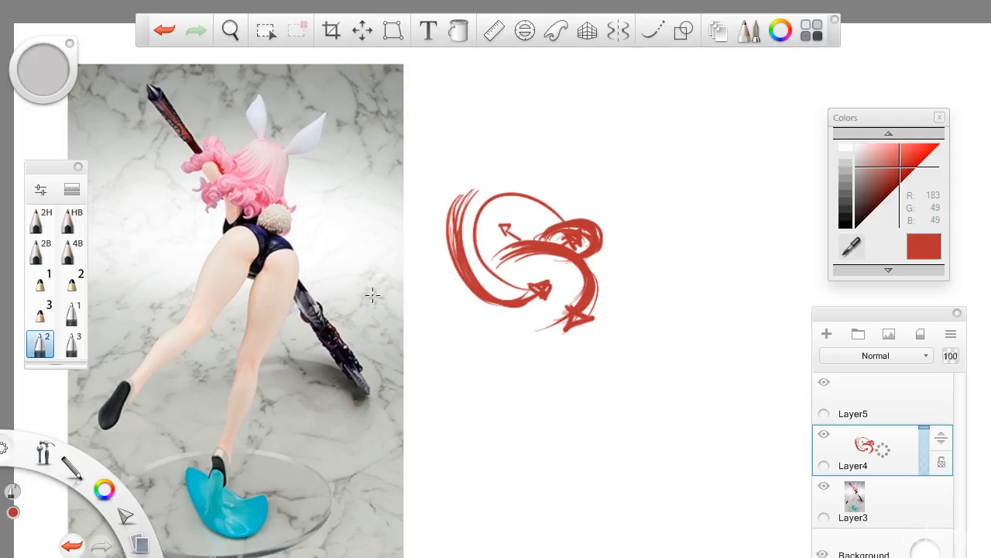
mouse_move(266, 260)
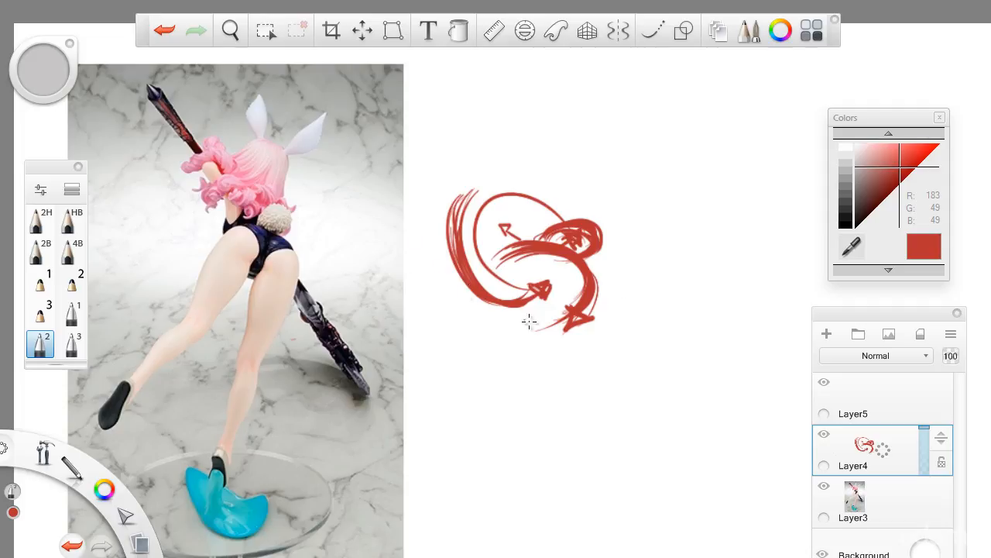
Step: Draw a long leftward arrow across the swirl and small arrow marks inside it
drag(462, 266, 580, 344)
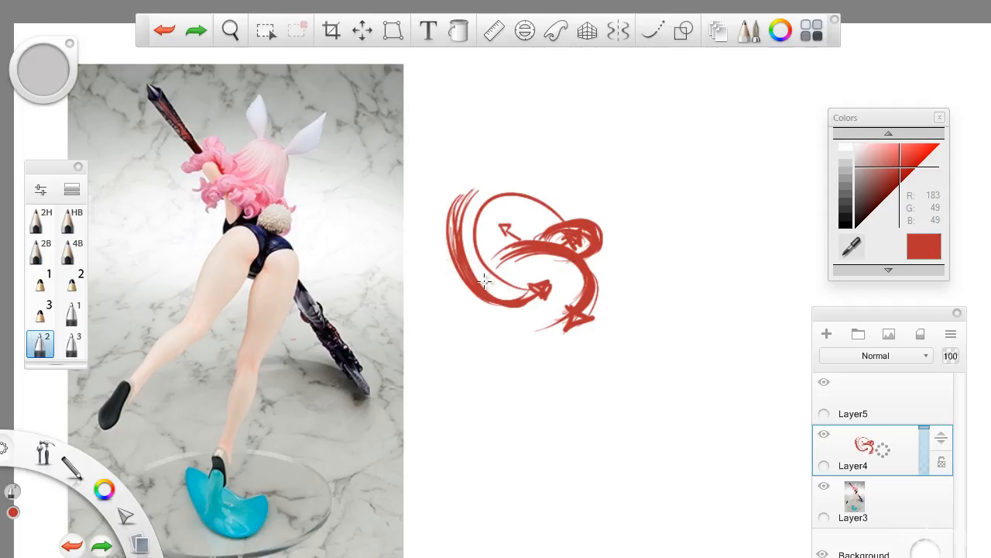
drag(457, 266, 607, 333)
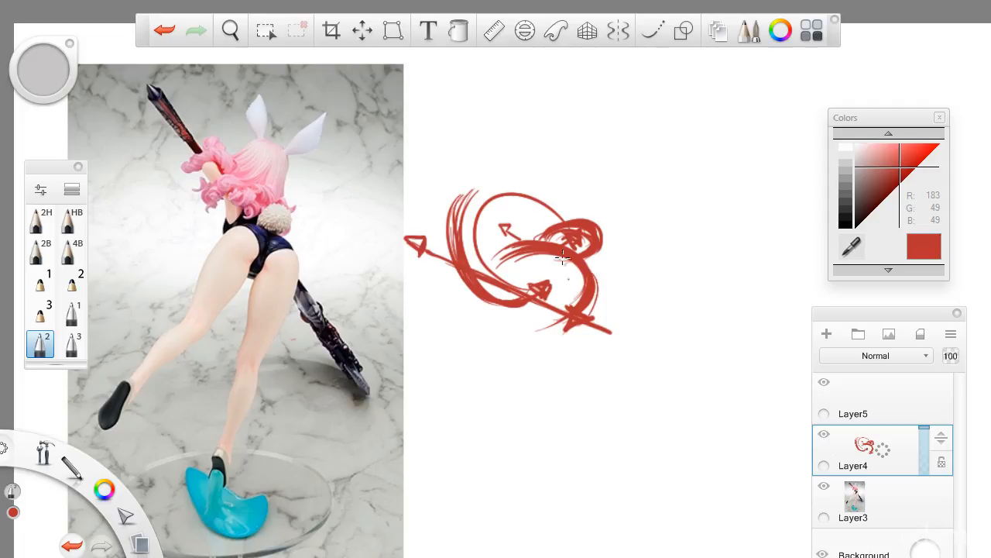
click(230, 31)
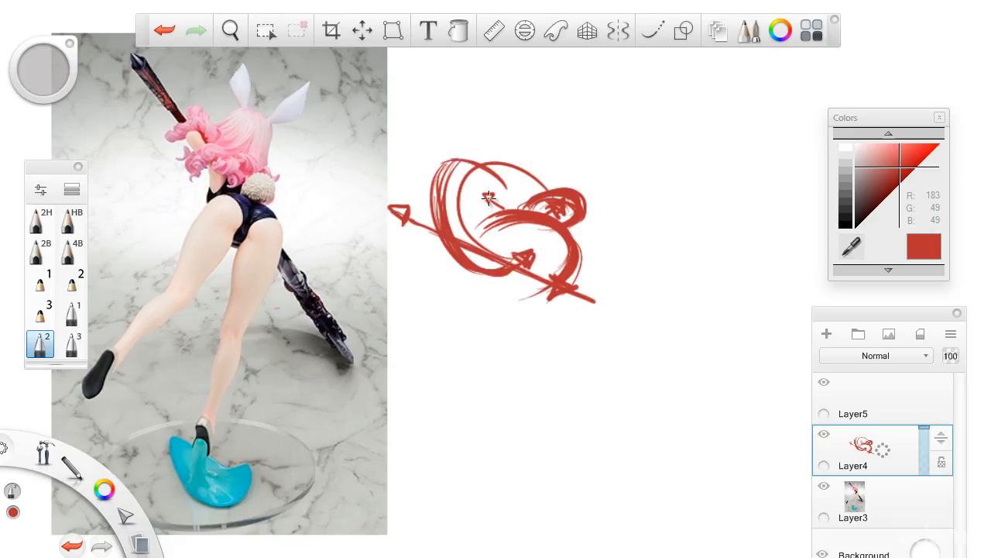
drag(441, 158, 503, 209)
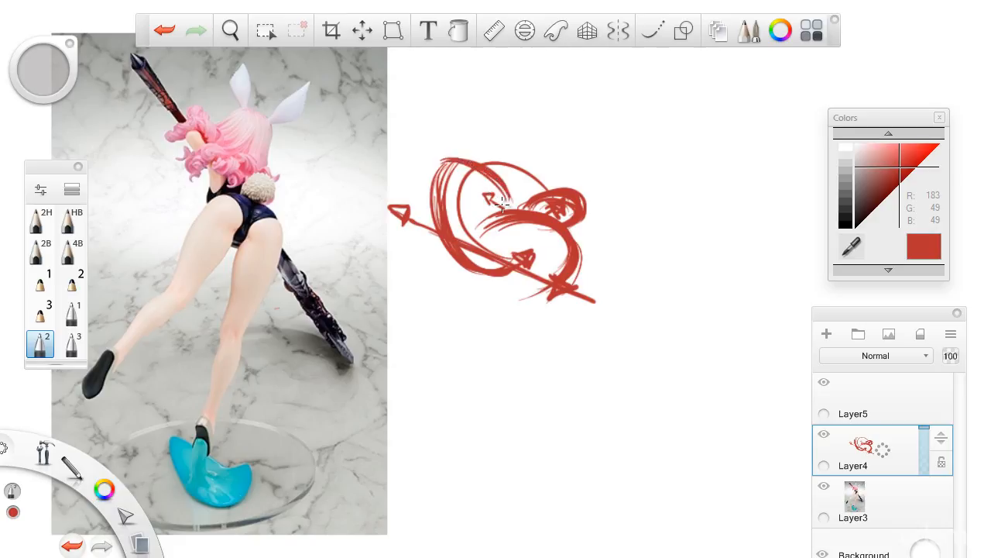
mouse_move(530, 229)
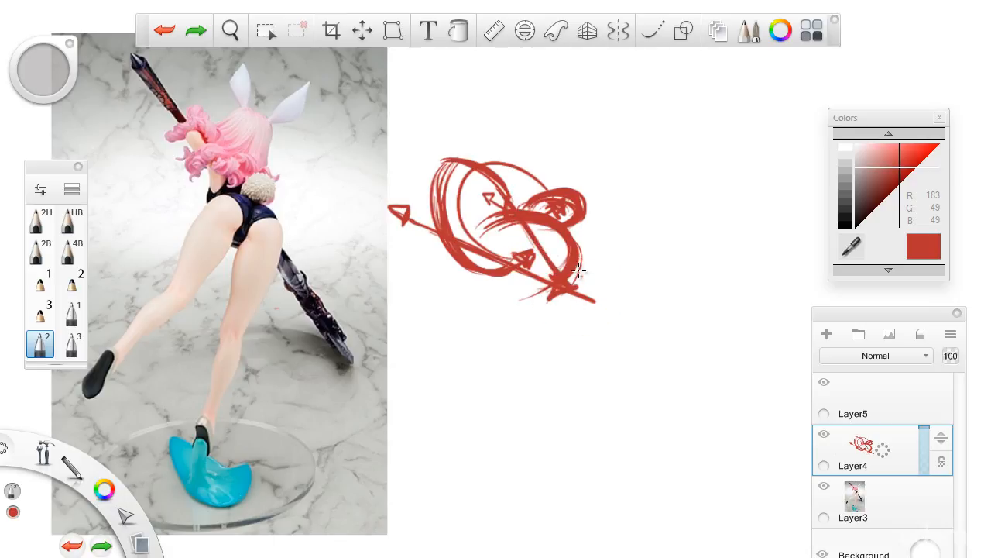
mouse_move(512, 194)
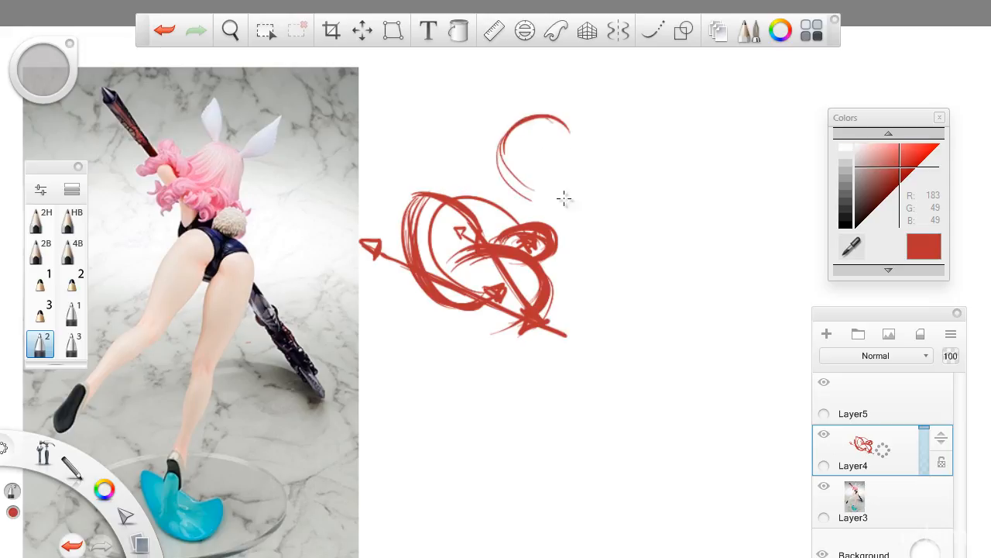
Step: Rough in the head with looping arcs stacked above the swirl
drag(564, 198, 567, 126)
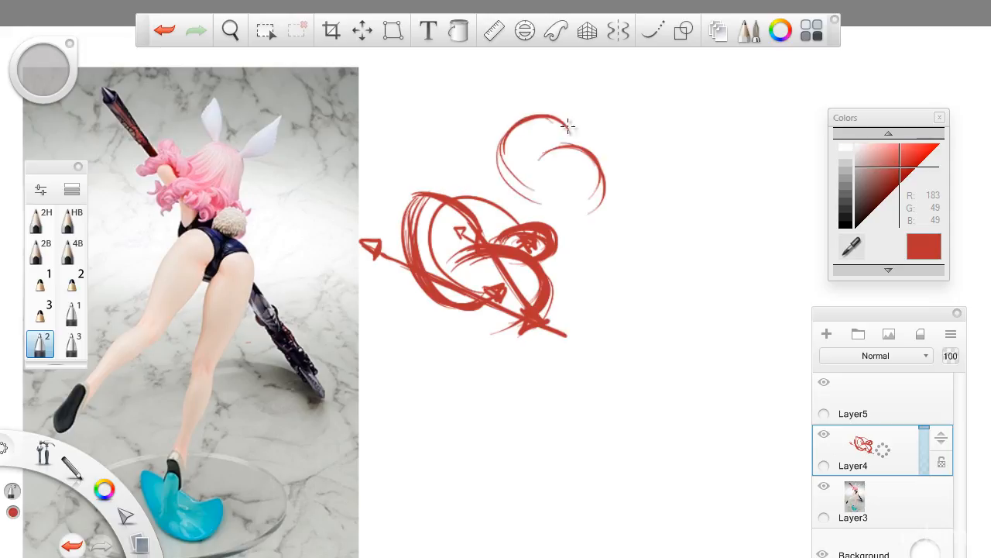
drag(573, 124, 512, 189)
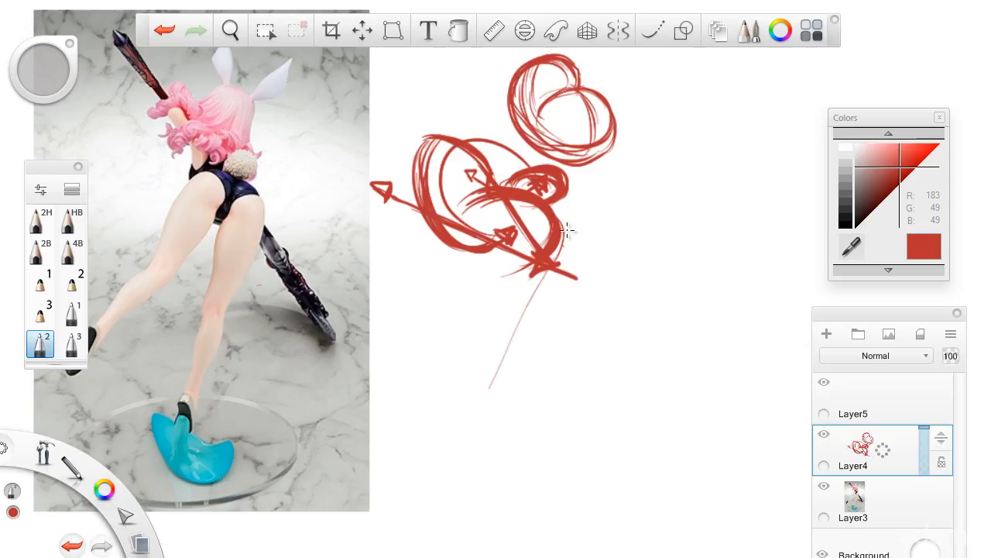
Step: Draw the body line down to a ground line labelled GRND with a curved arrow on the left
drag(558, 232, 467, 499)
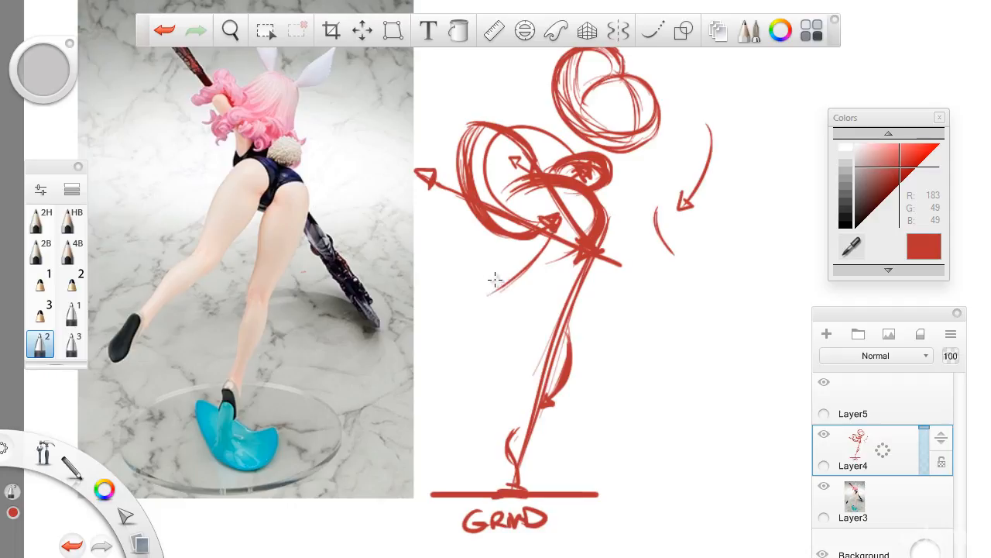
drag(496, 279, 452, 318)
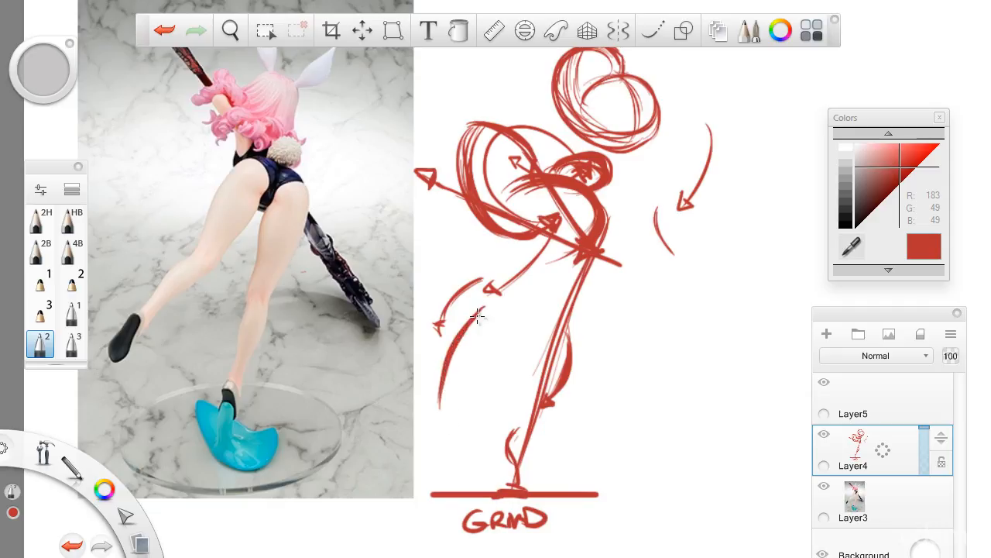
Step: Draw a standalone vertical lower-leg bone study labelled fibula and tibia with an ankle circle
click(229, 31)
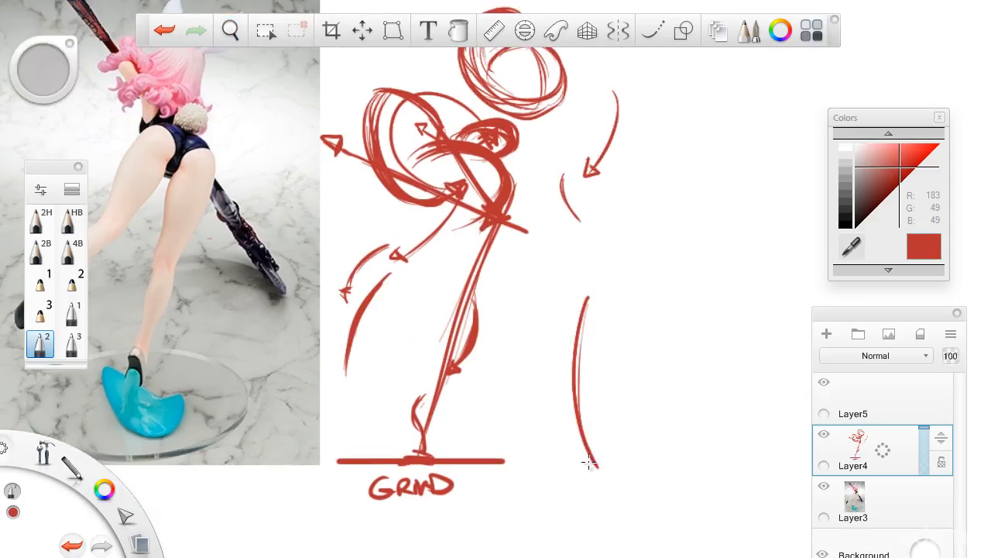
drag(565, 294, 565, 462)
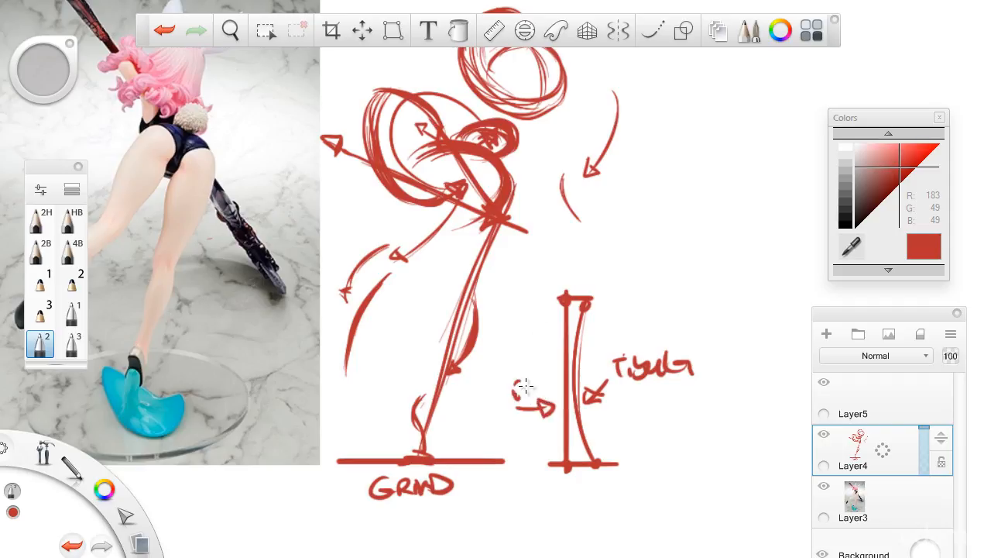
click(229, 31)
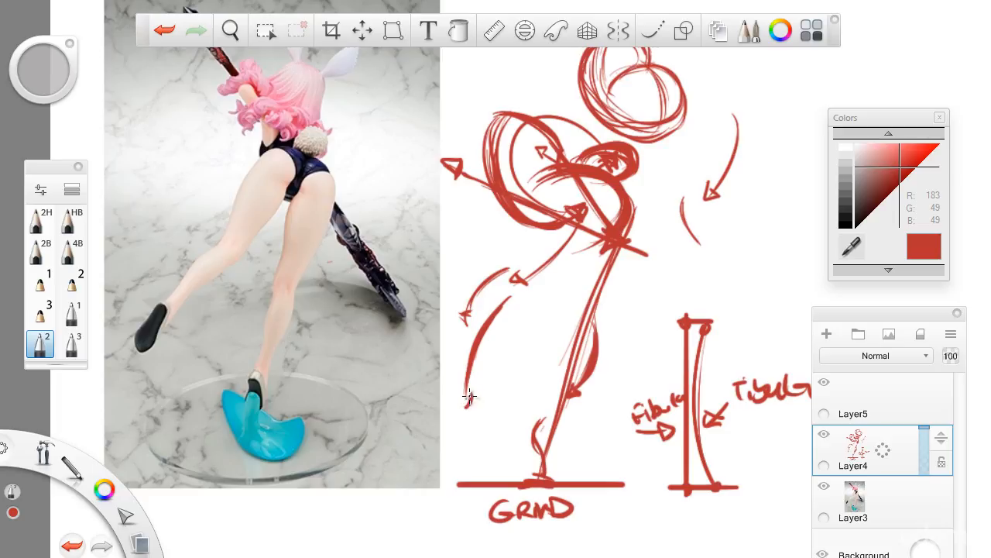
click(230, 31)
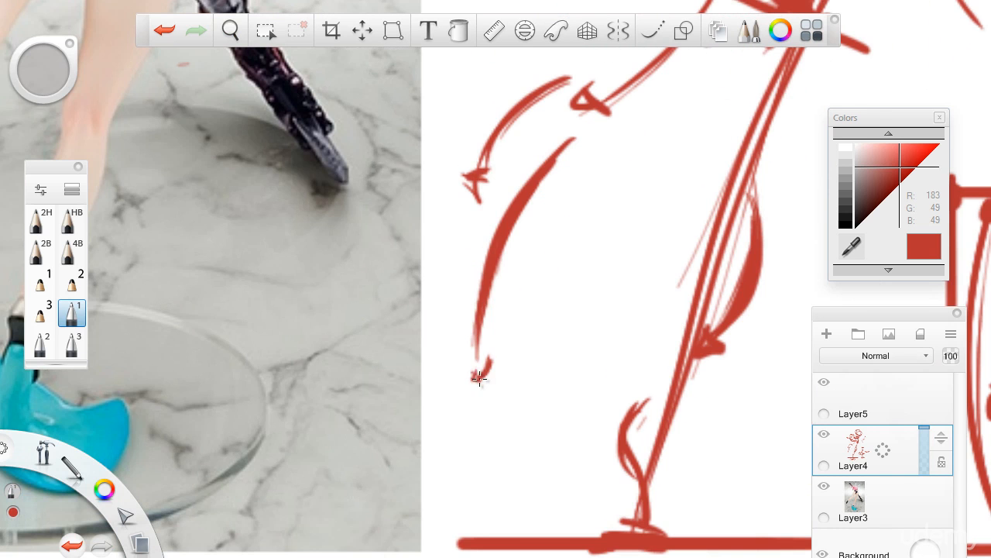
click(229, 31)
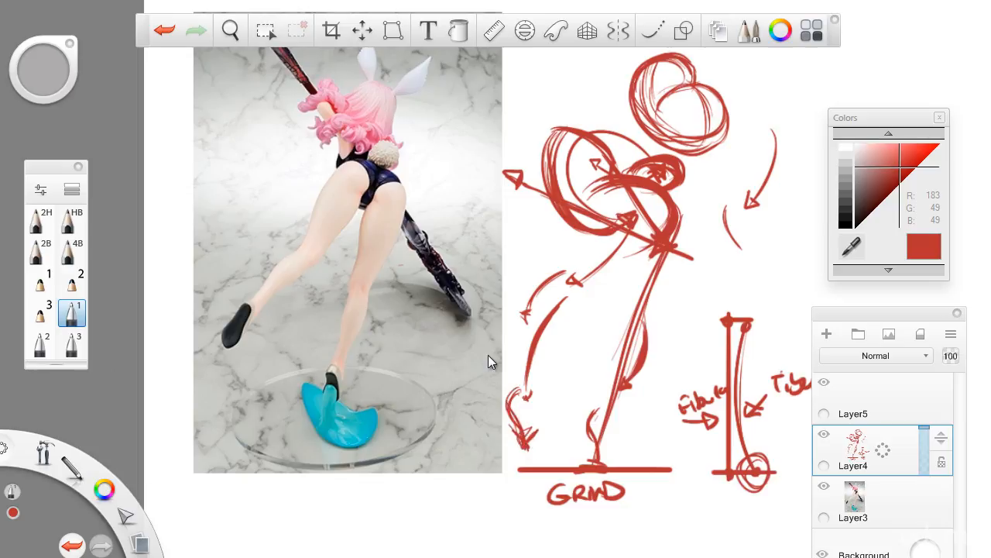
Step: Switch back to the earlier pencil preset in the Brush palette
click(230, 31)
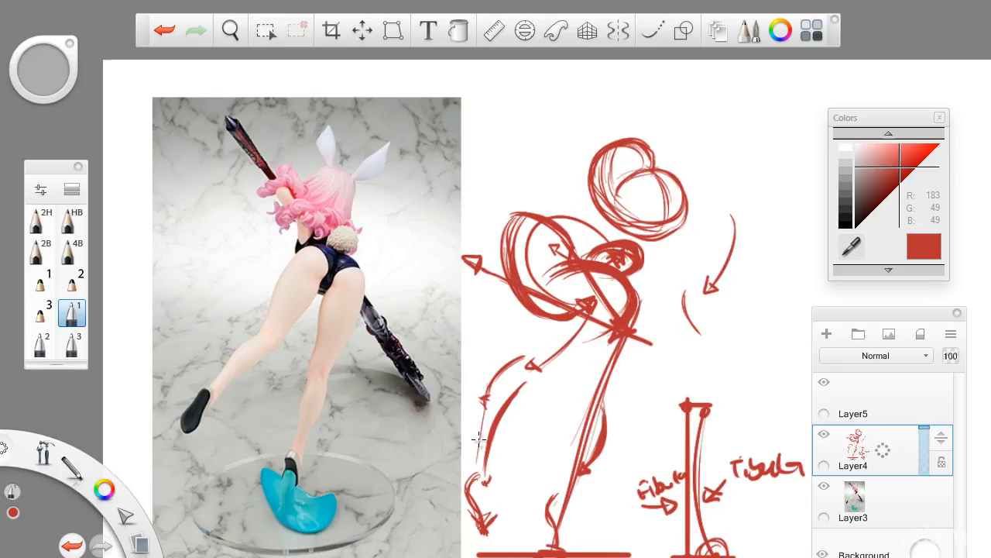
mouse_move(529, 316)
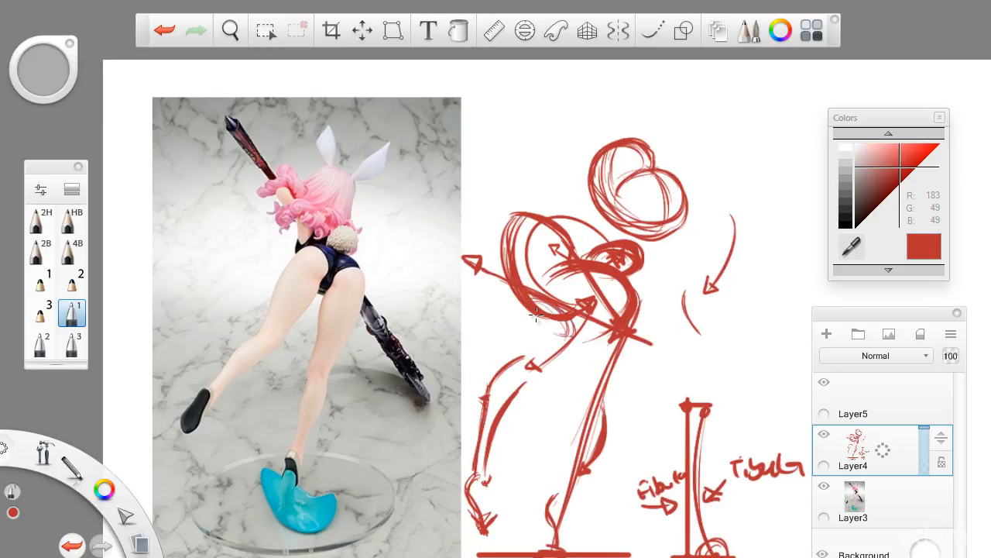
click(40, 341)
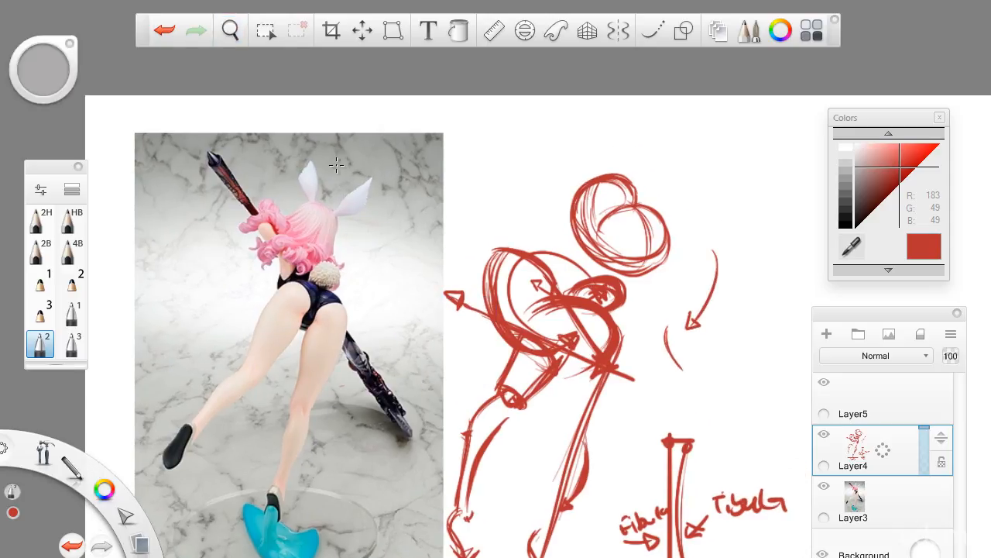
mouse_move(242, 206)
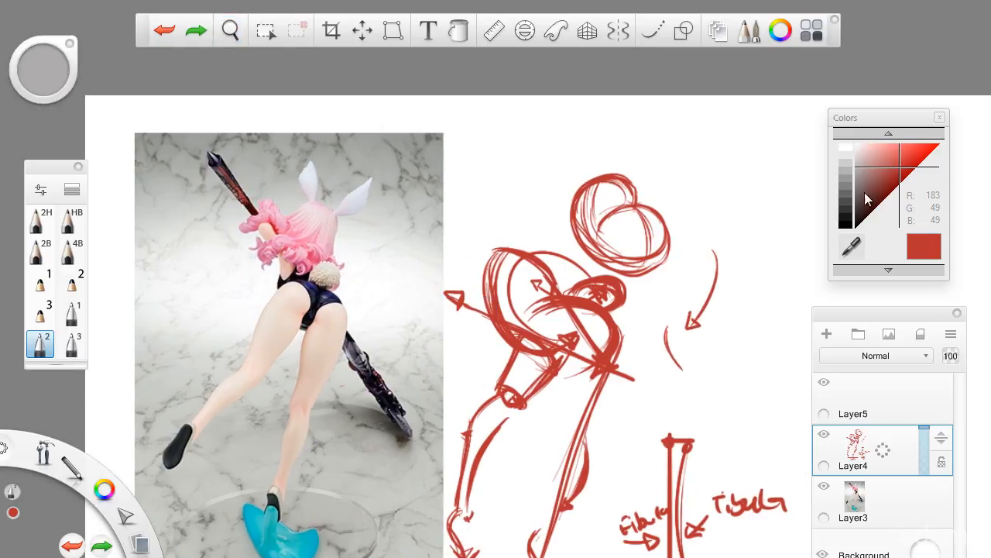
Step: Pick a red shade and sketch flowing arm and hand strokes arcing above the figure's head
click(902, 177)
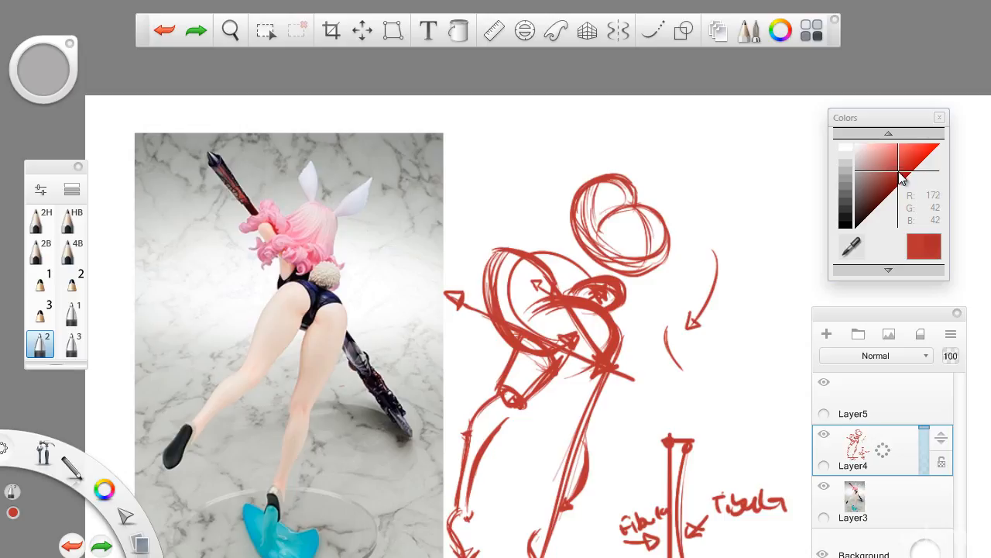
click(901, 182)
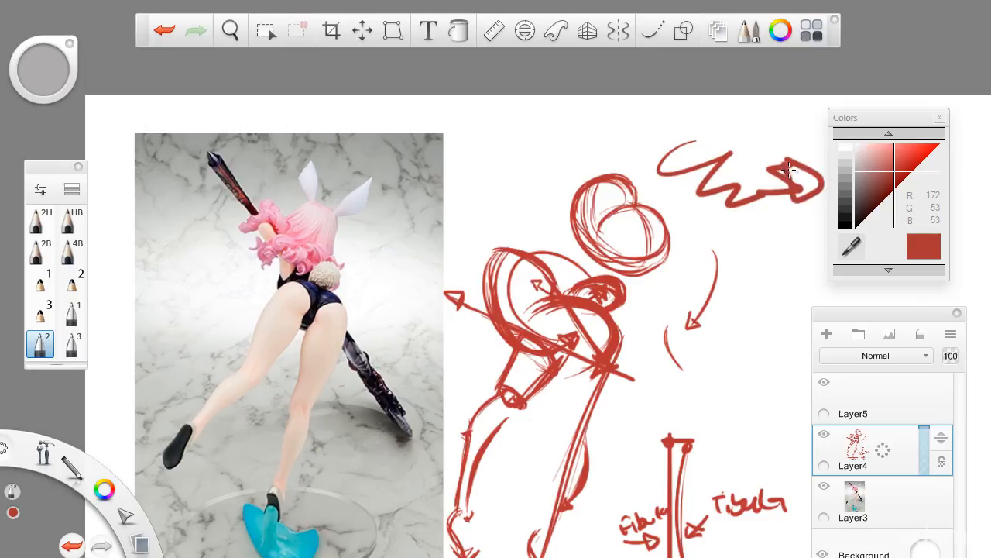
click(229, 31)
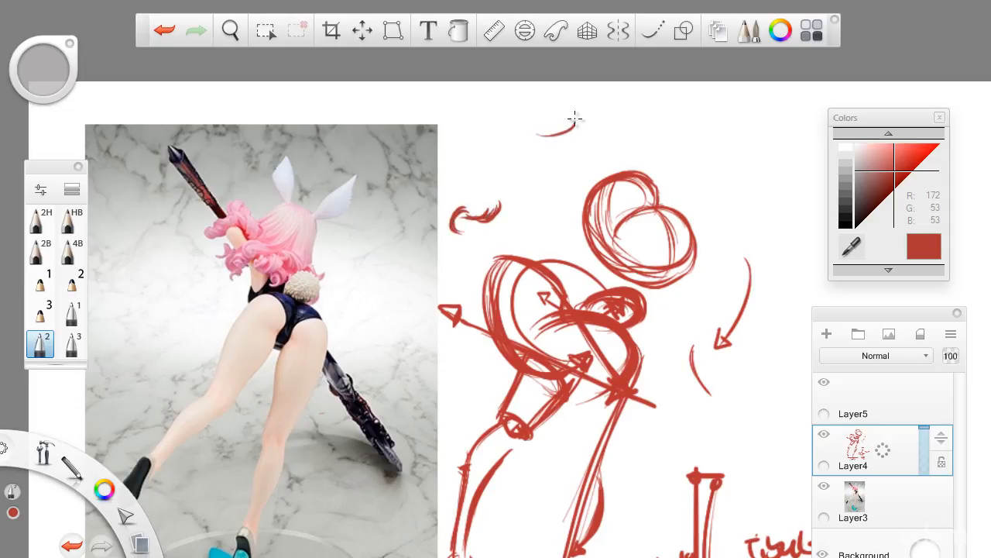
drag(539, 127, 576, 140)
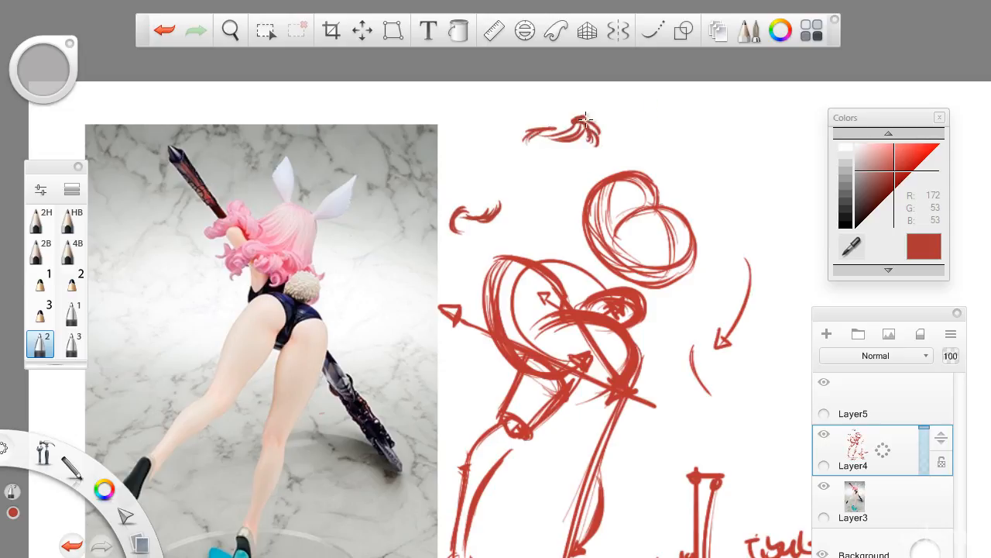
click(229, 30)
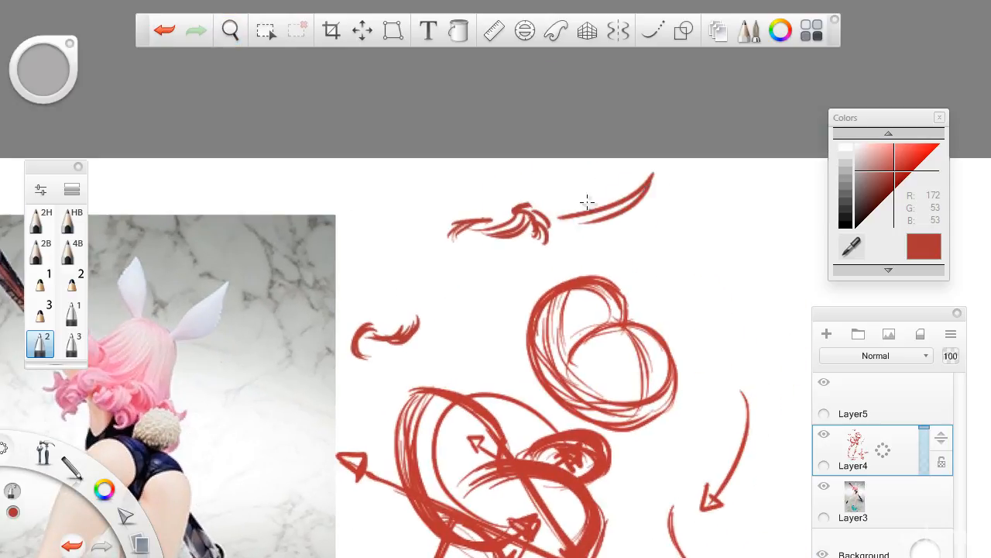
drag(570, 217, 667, 173)
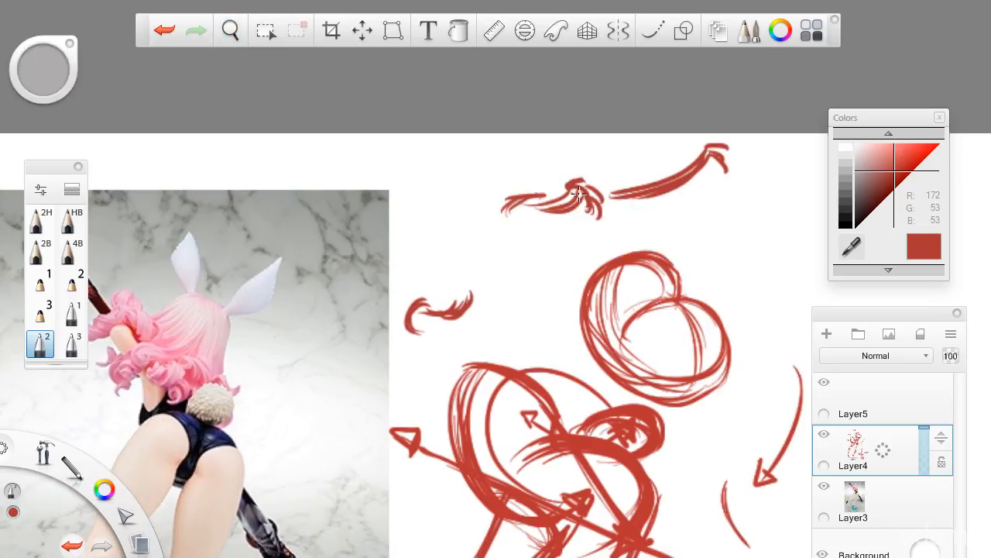
drag(499, 215, 589, 198)
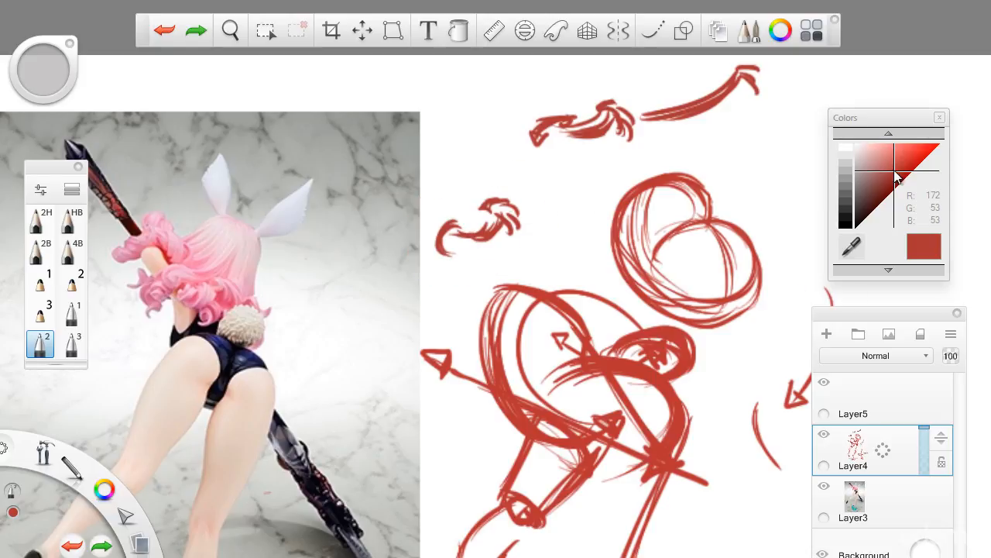
Step: Pick a slightly brighter red and bring up the colour swatch set
click(902, 167)
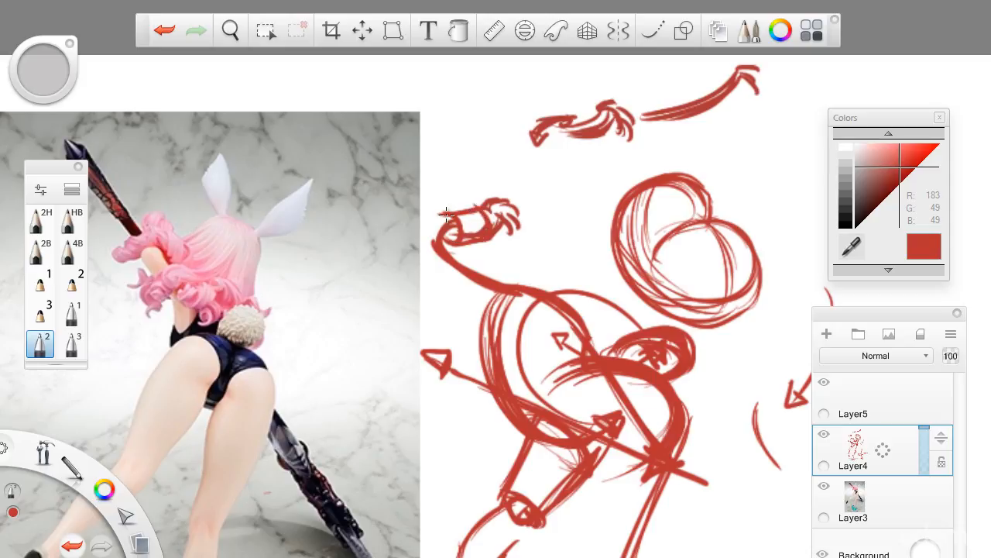
click(229, 31)
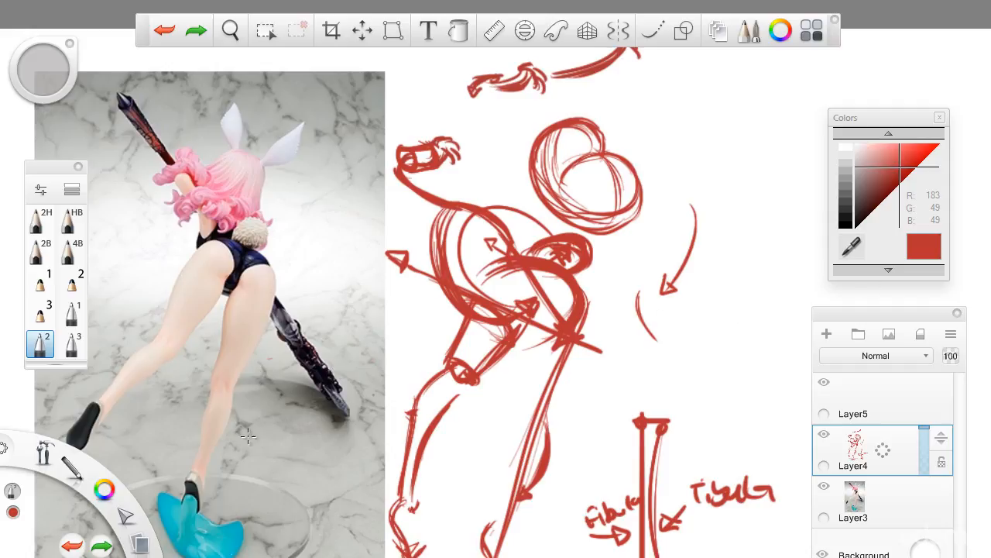
click(923, 246)
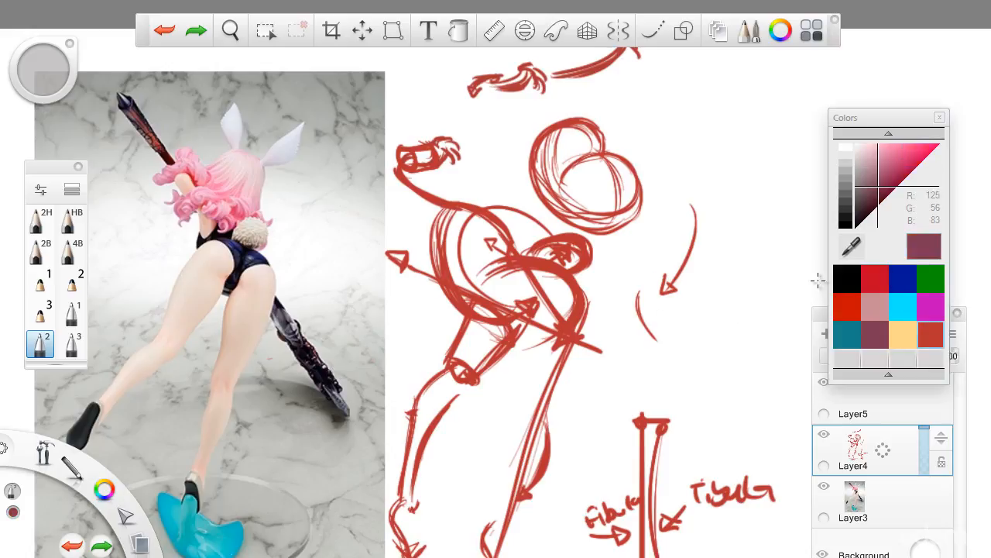
Step: Mark the hands in blue with a mauve shape above them, then return to red
click(902, 279)
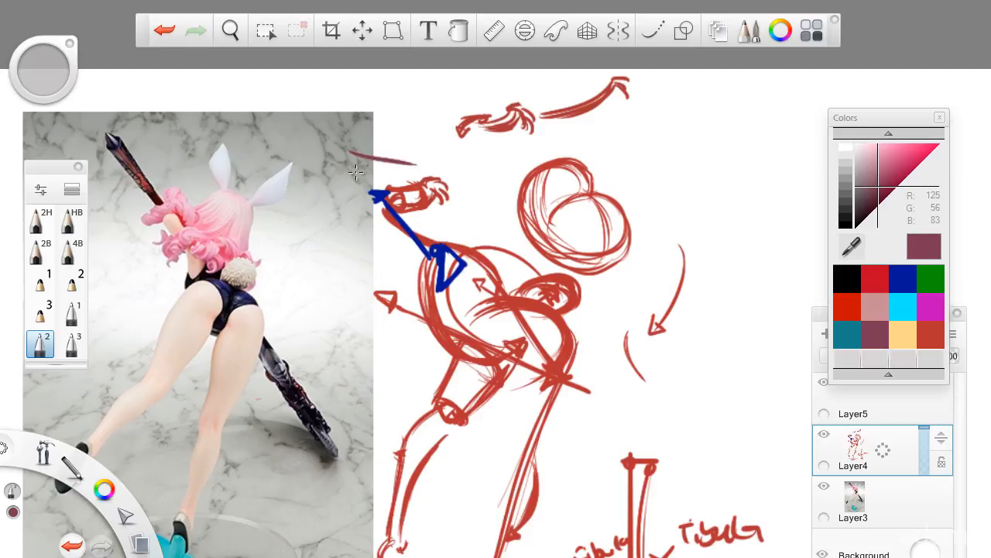
drag(356, 179, 418, 152)
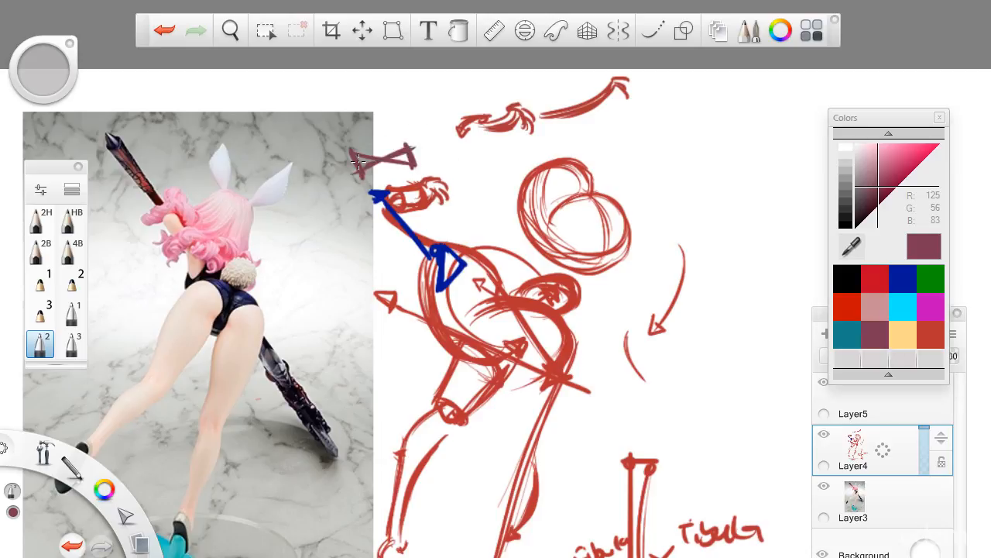
mouse_move(380, 172)
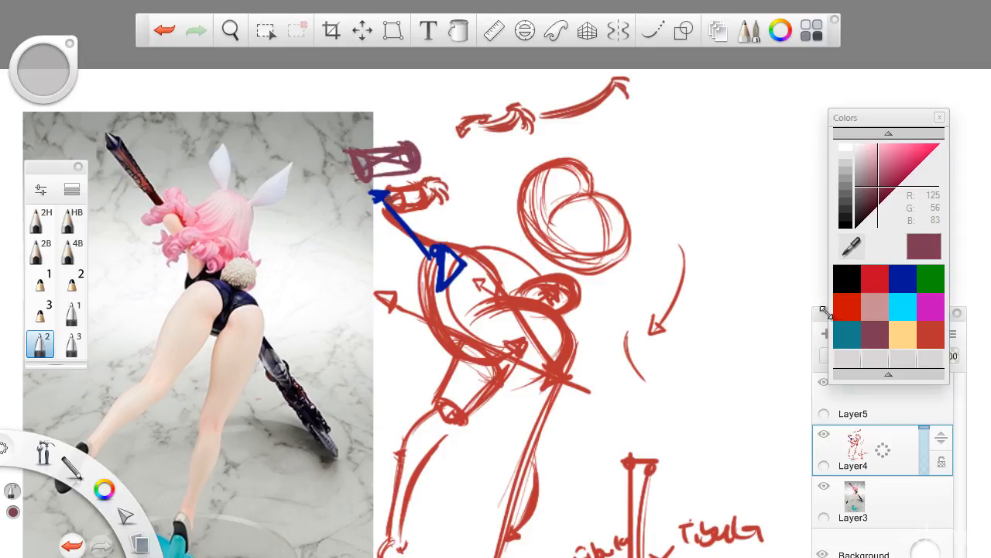
click(902, 279)
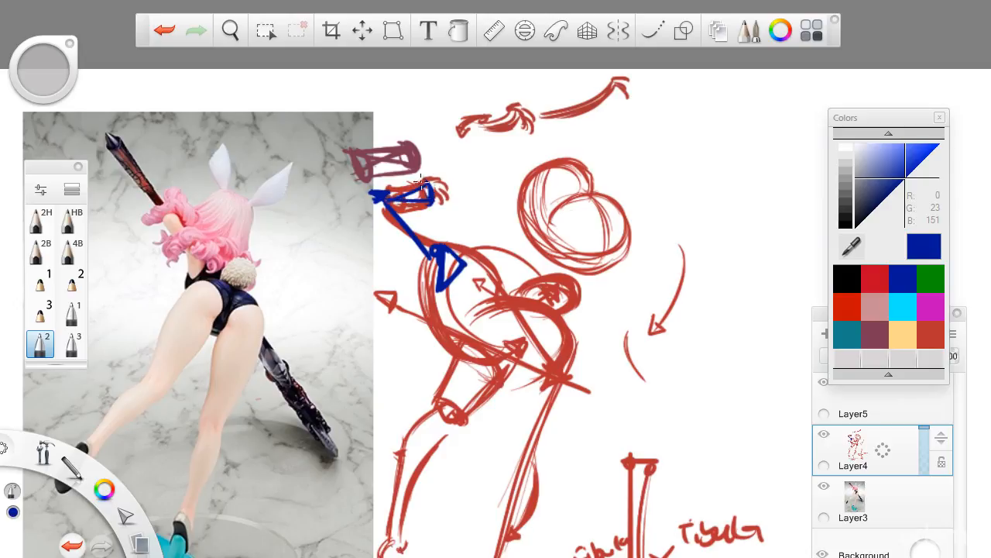
click(230, 31)
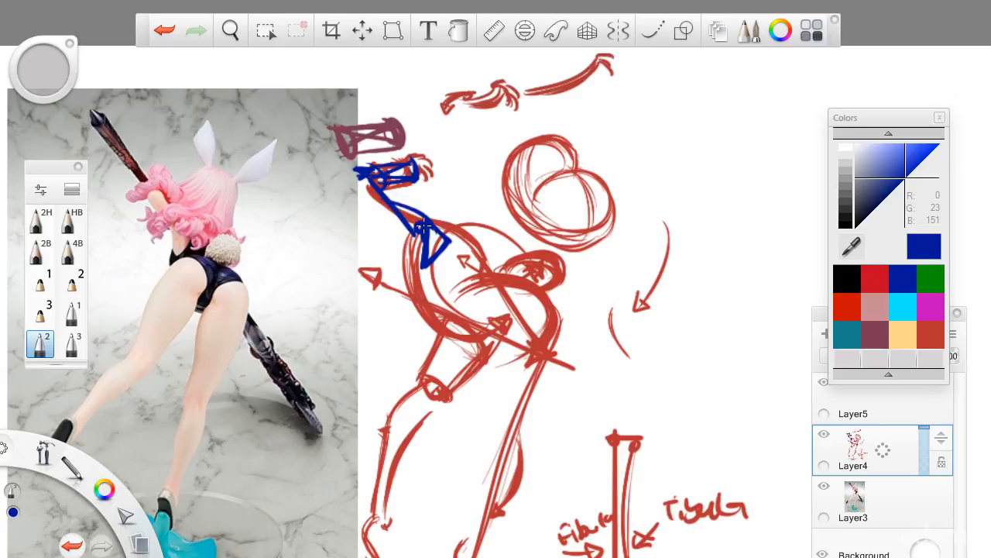
click(229, 31)
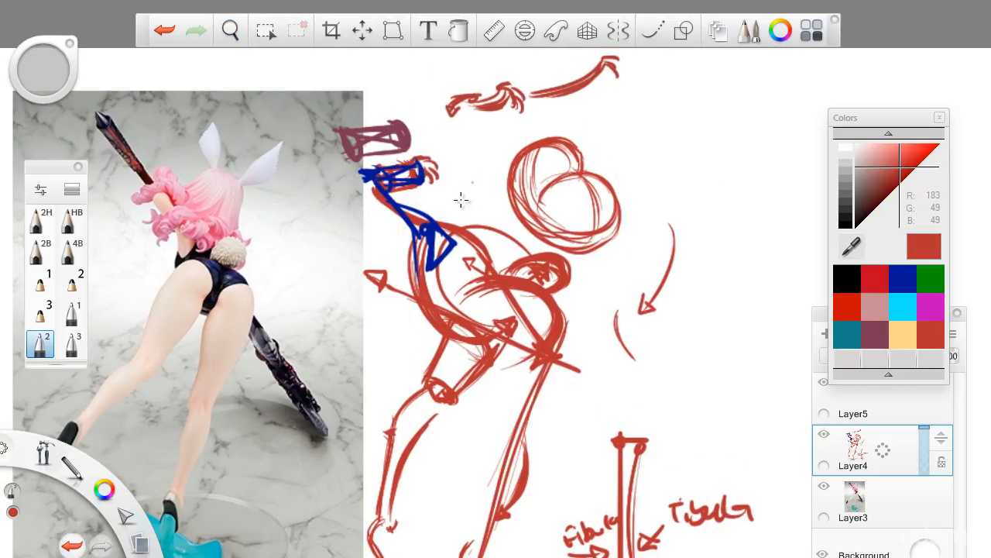
Step: Add red looping strokes over the head and shoulders and pick a darker maroon red
drag(442, 189, 477, 232)
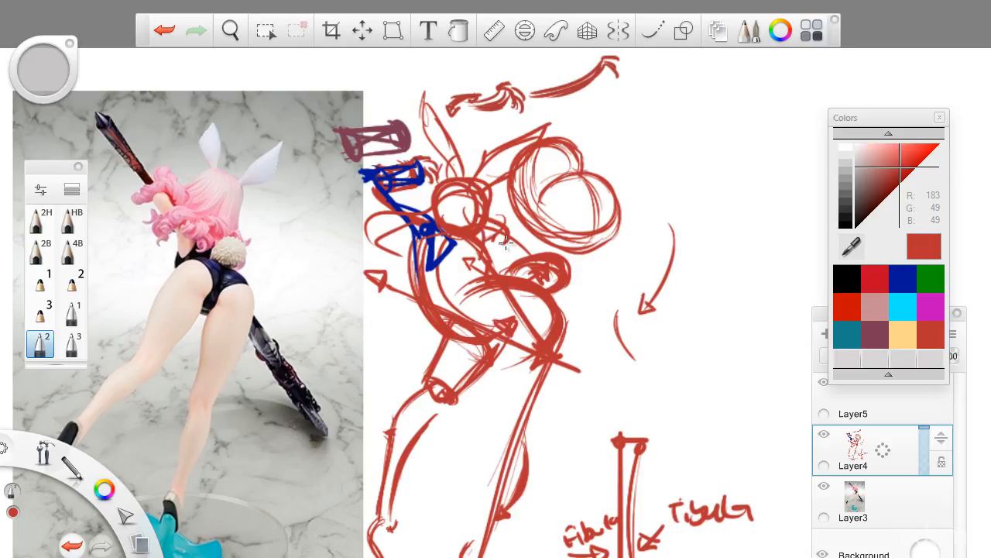
click(229, 31)
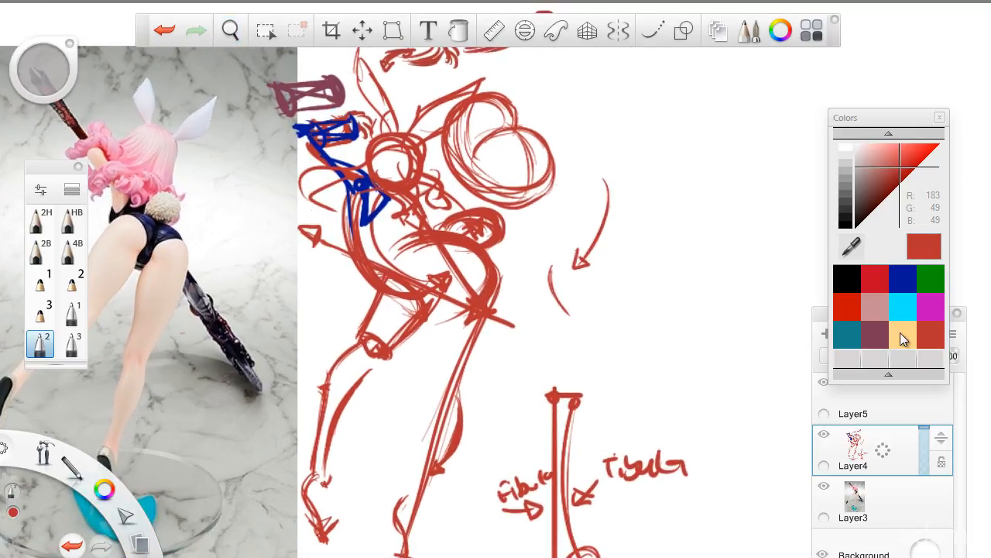
click(903, 279)
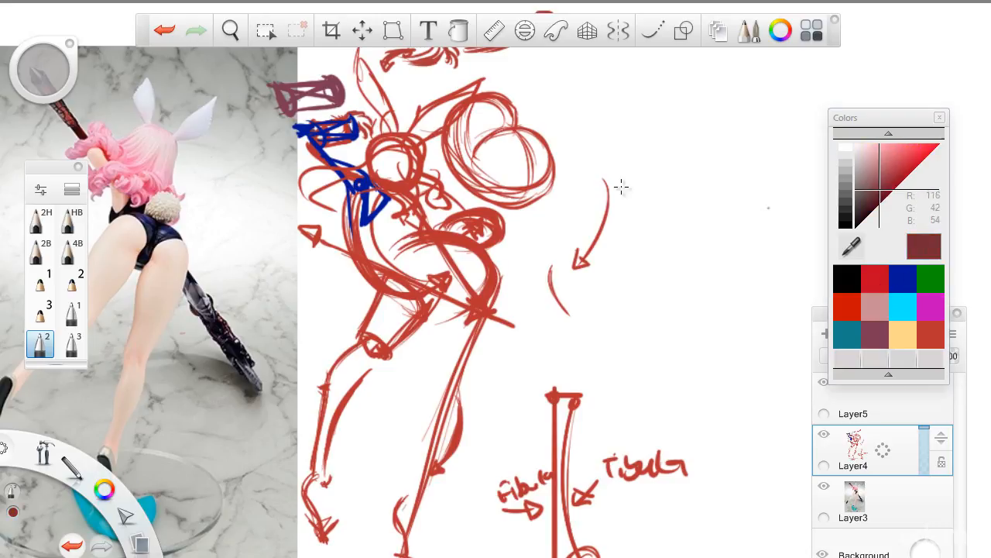
click(229, 31)
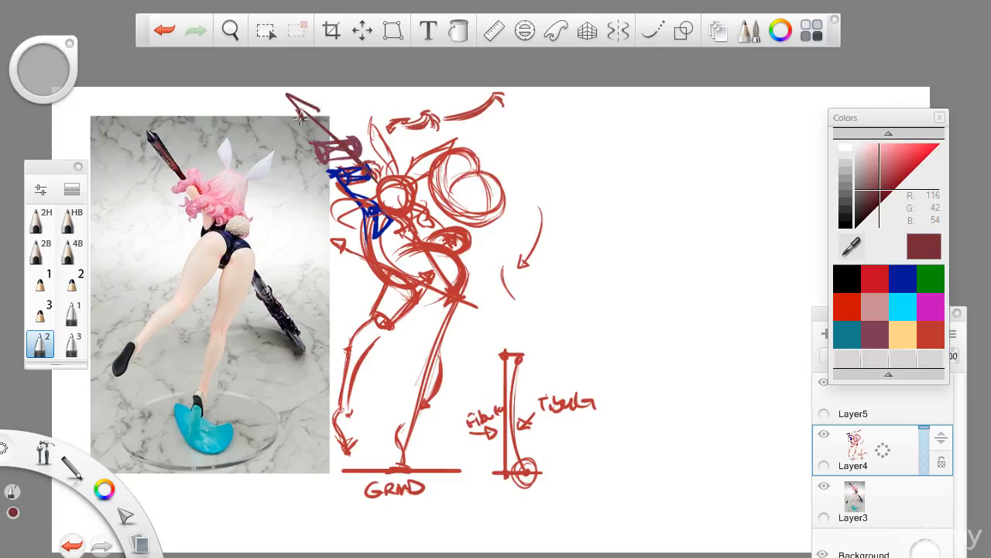
Step: Draw the long dark red scythe shaft diagonally to the ground and a box right of the sketch
drag(302, 116, 632, 465)
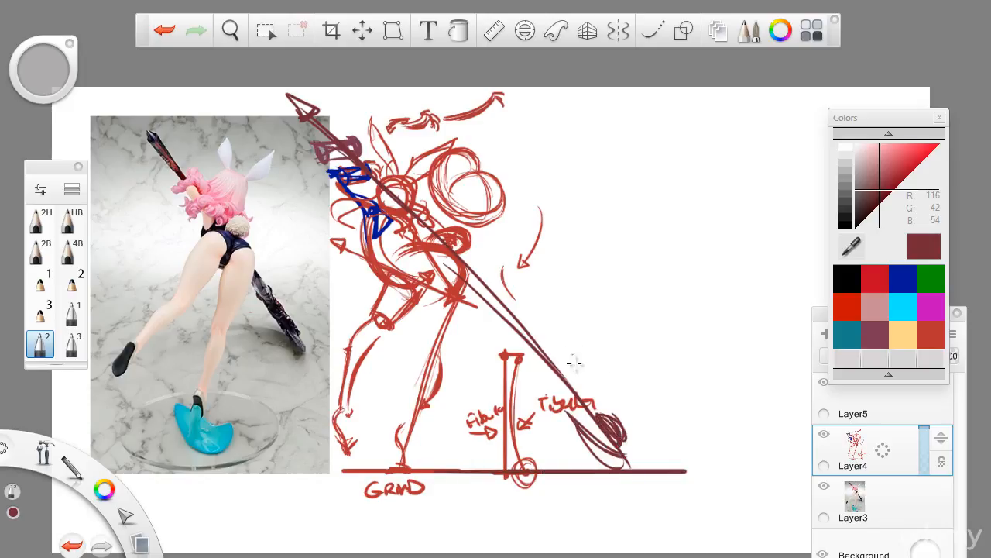
click(229, 31)
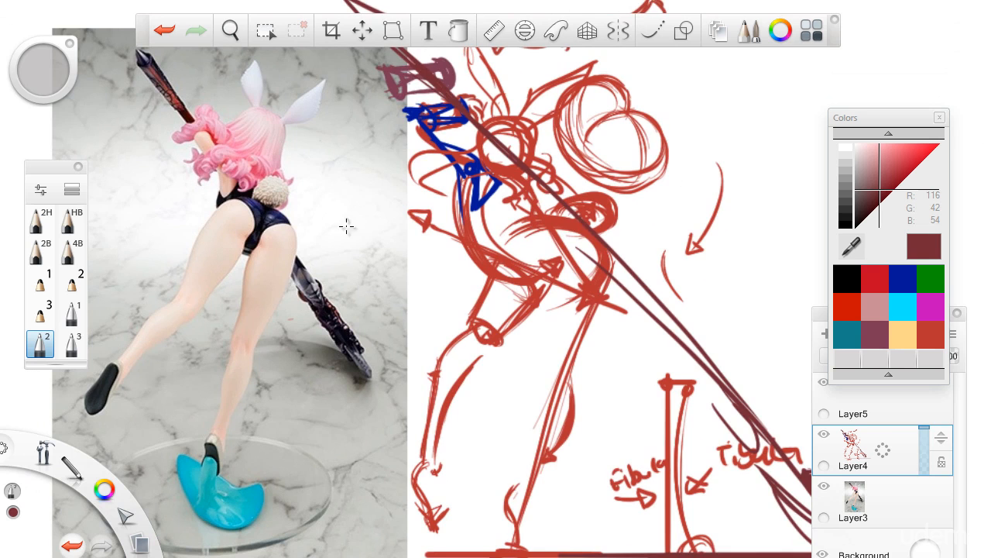
click(229, 31)
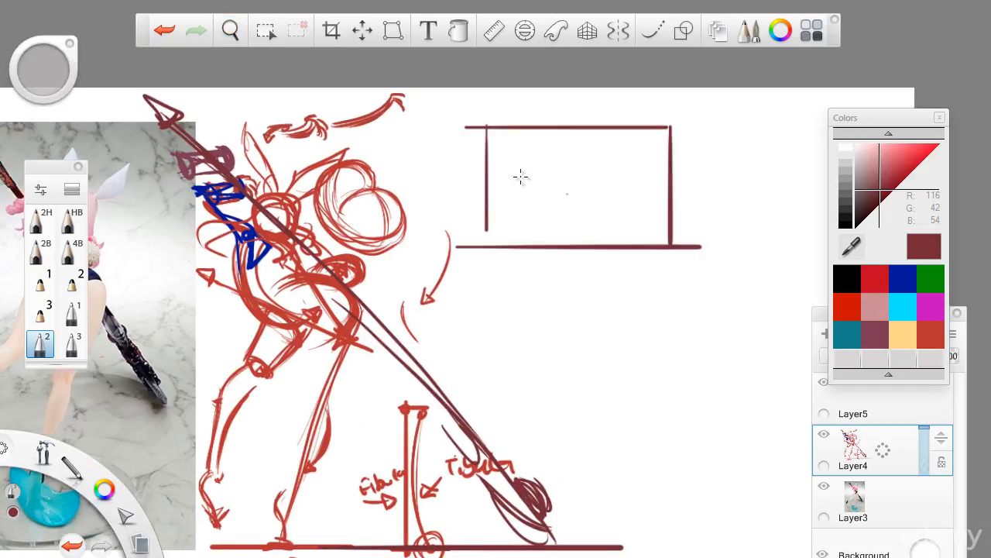
Step: Hand-letter MASTER STUDIES in the box, then add the boxed 100 with an upward arrow beneath
drag(503, 178, 597, 178)
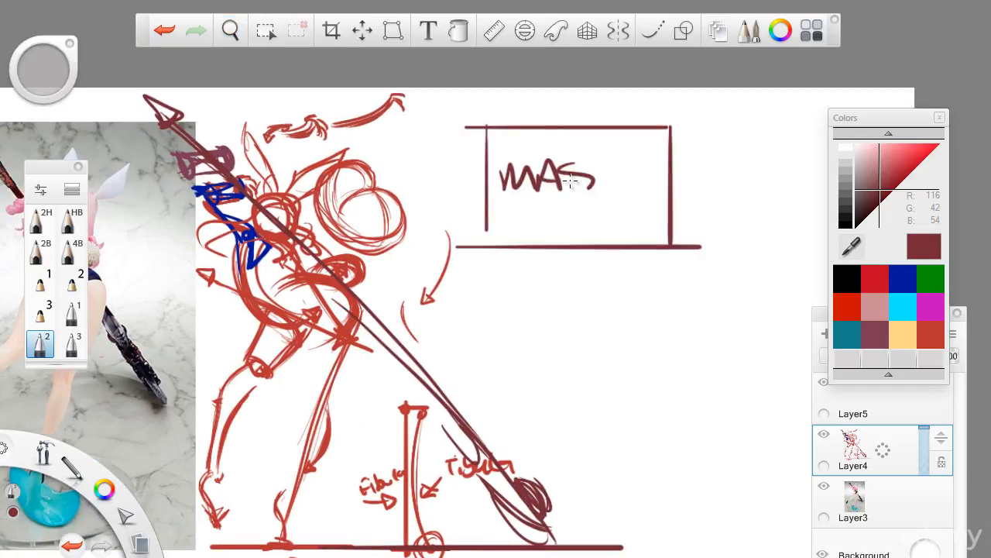
drag(597, 178, 654, 186)
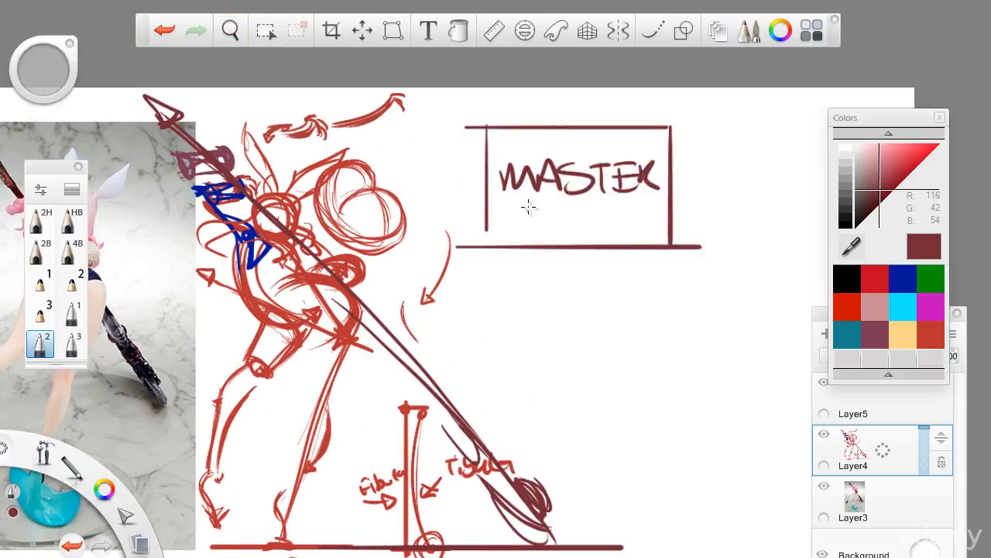
drag(503, 220, 627, 220)
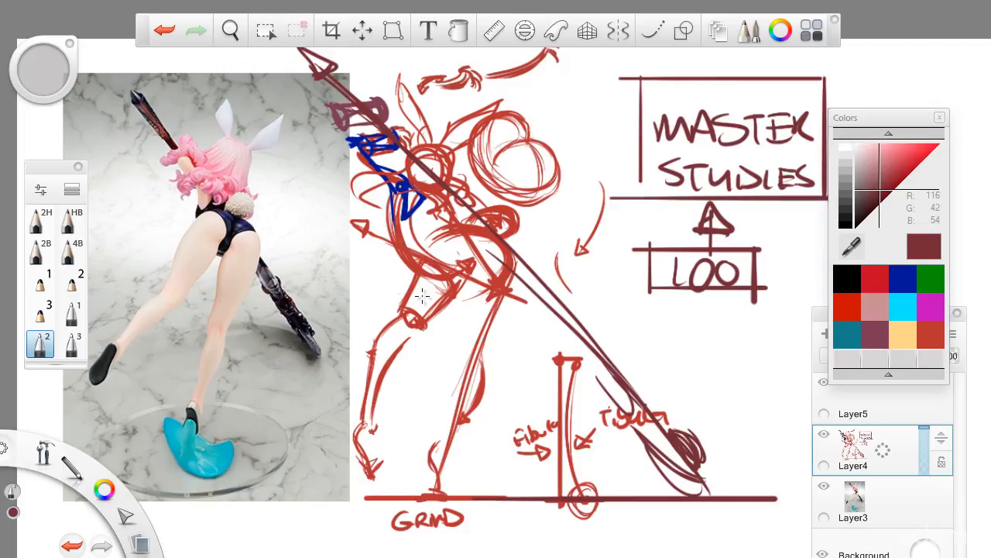
click(229, 31)
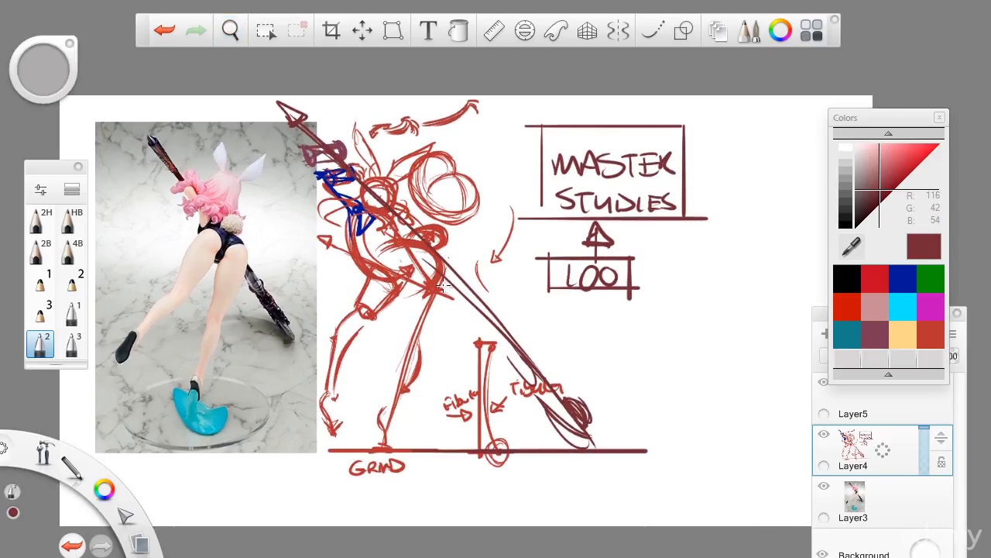
click(229, 31)
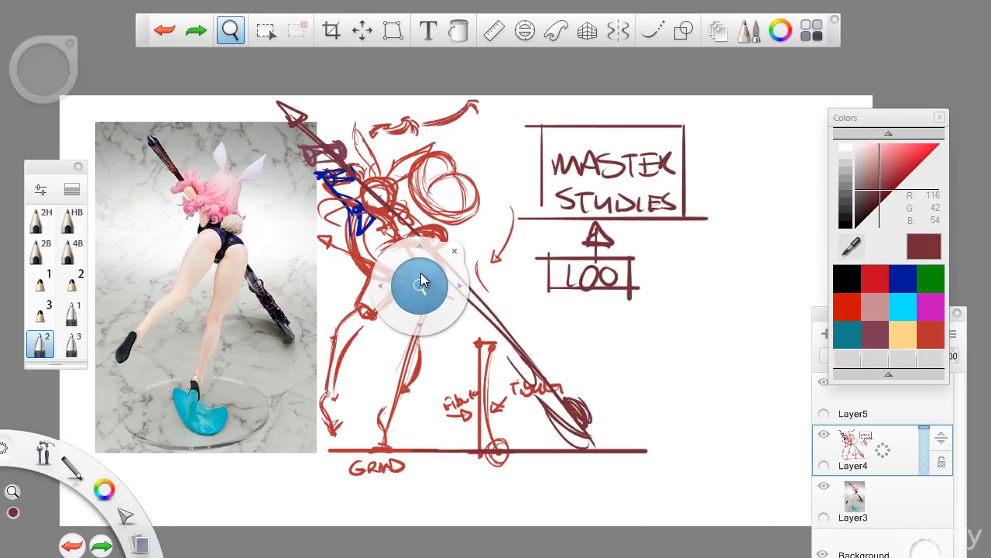